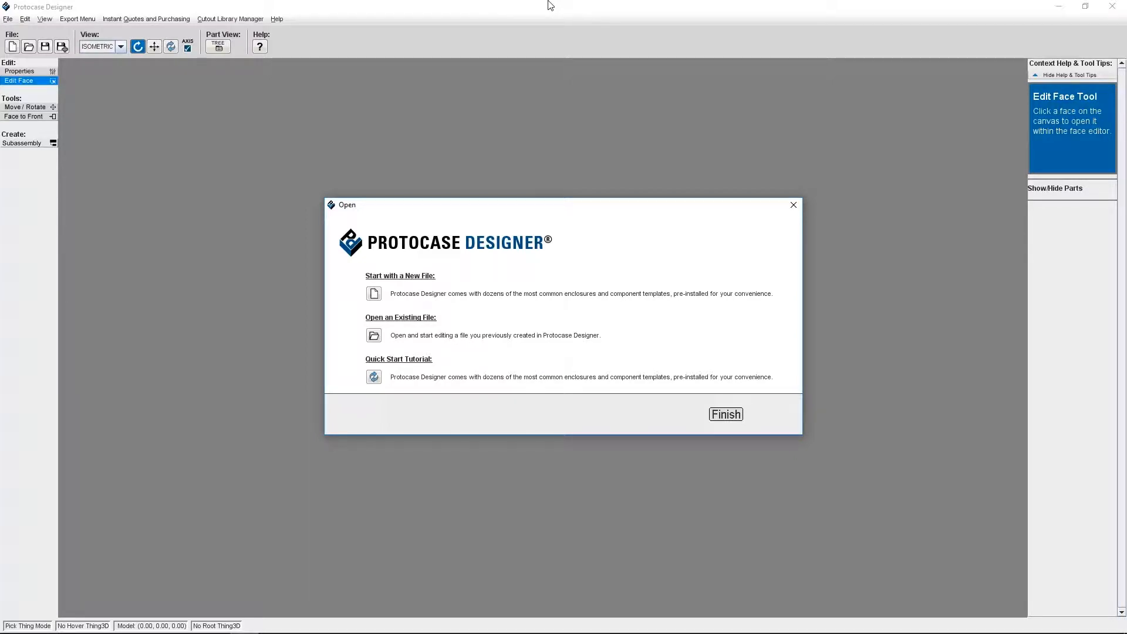
Close the startup window and orbit the existing enclosure model
click(726, 414)
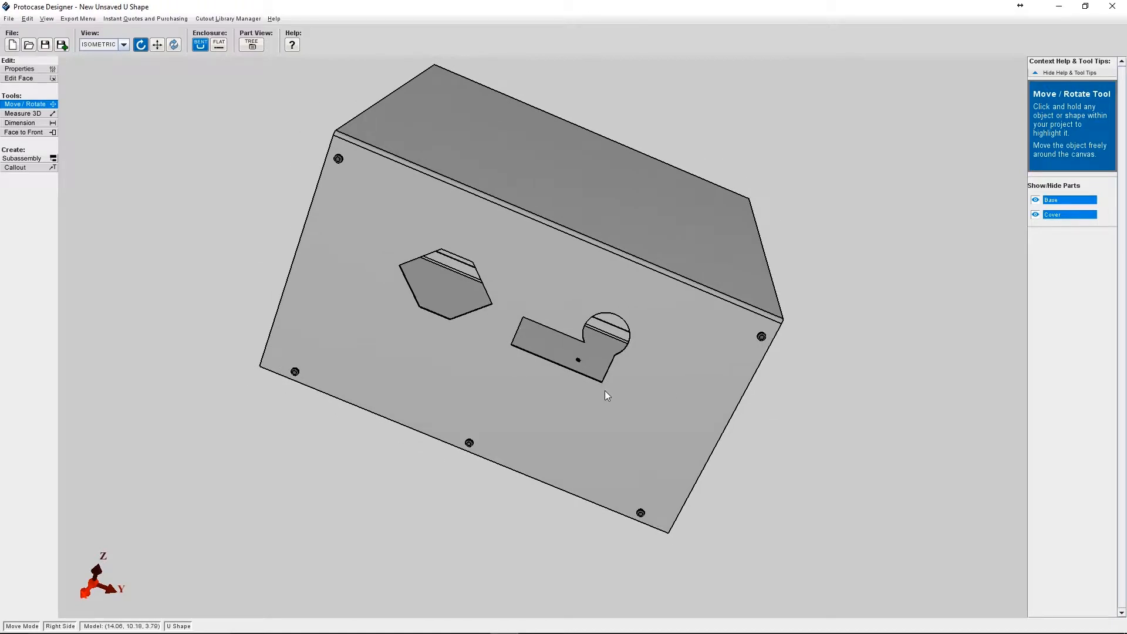
drag(606, 395, 624, 405)
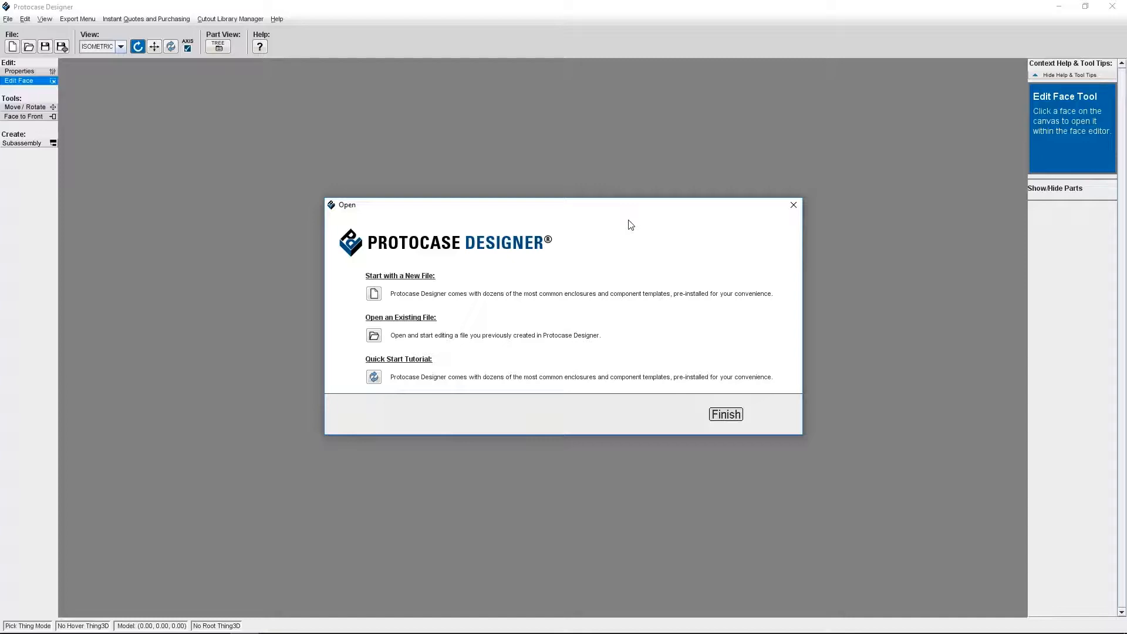
click(726, 413)
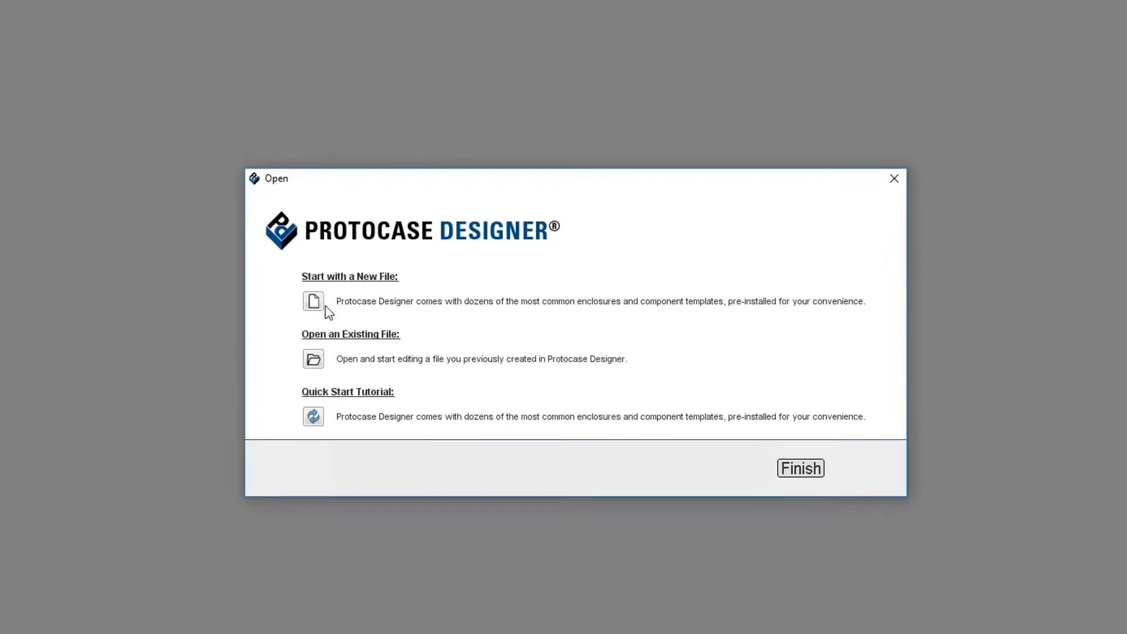
Create an enclosure from the Rackmount template and open its right side face
click(313, 300)
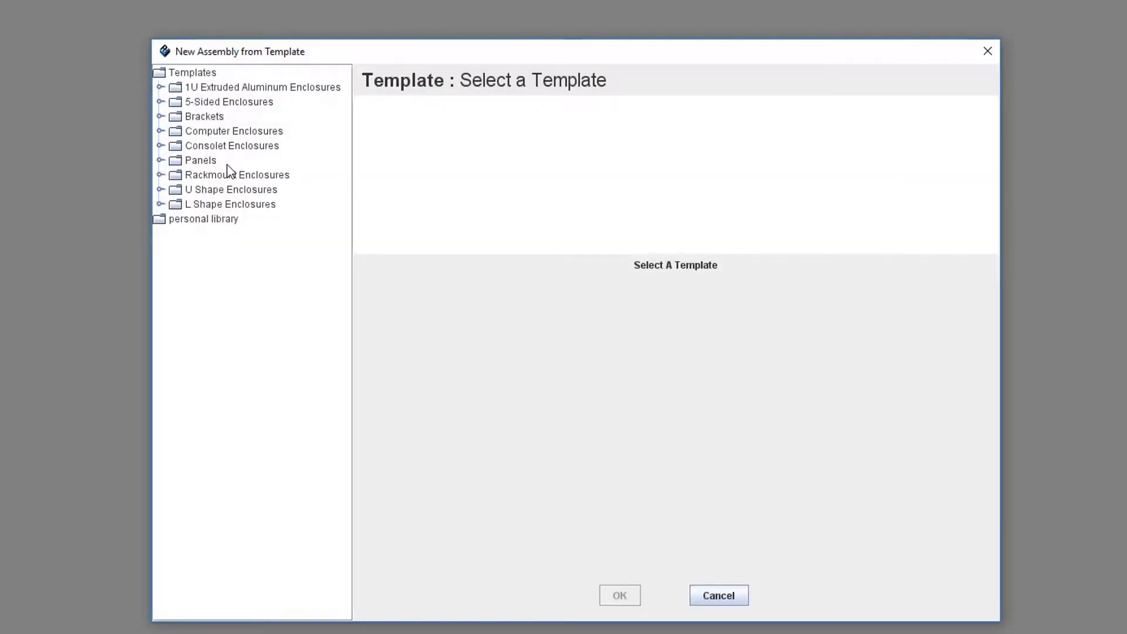
click(160, 175)
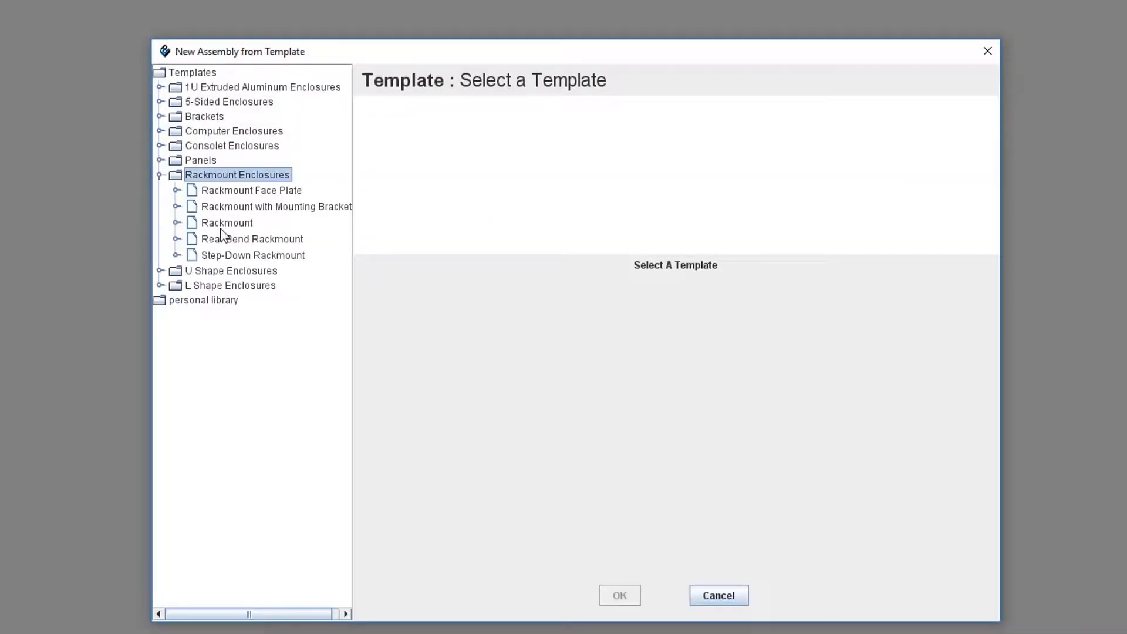
click(227, 222)
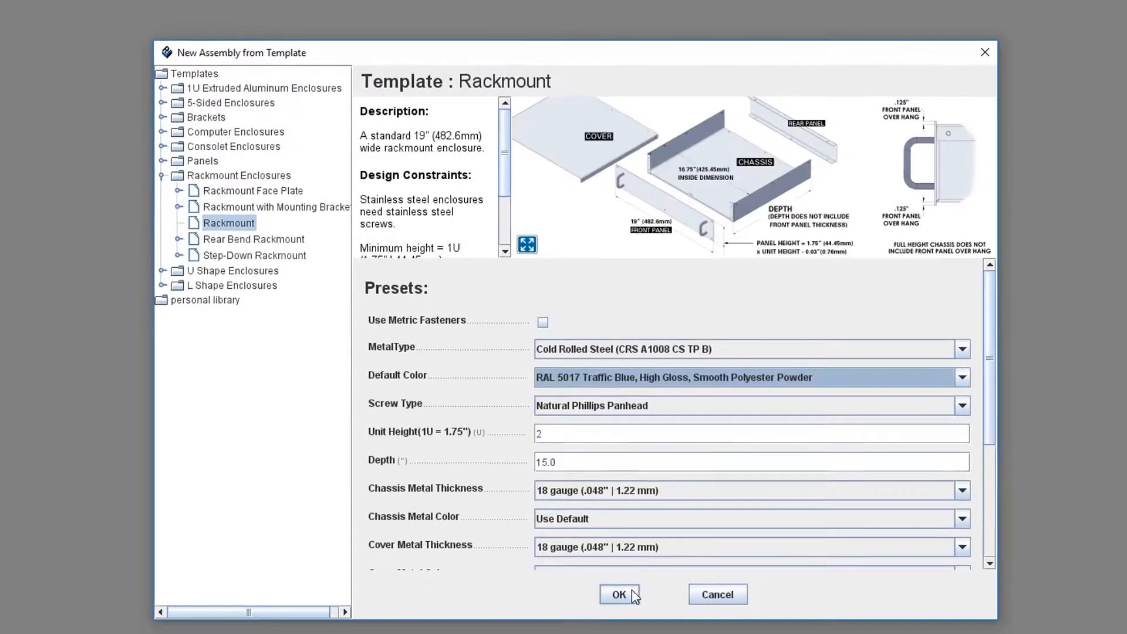
click(619, 594)
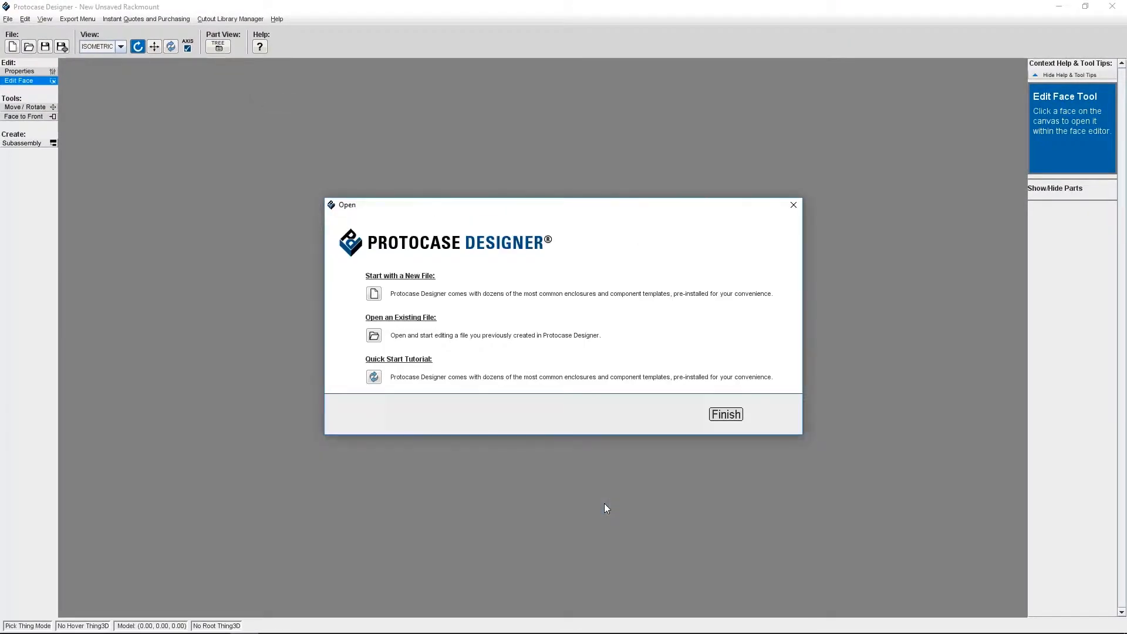
click(725, 414)
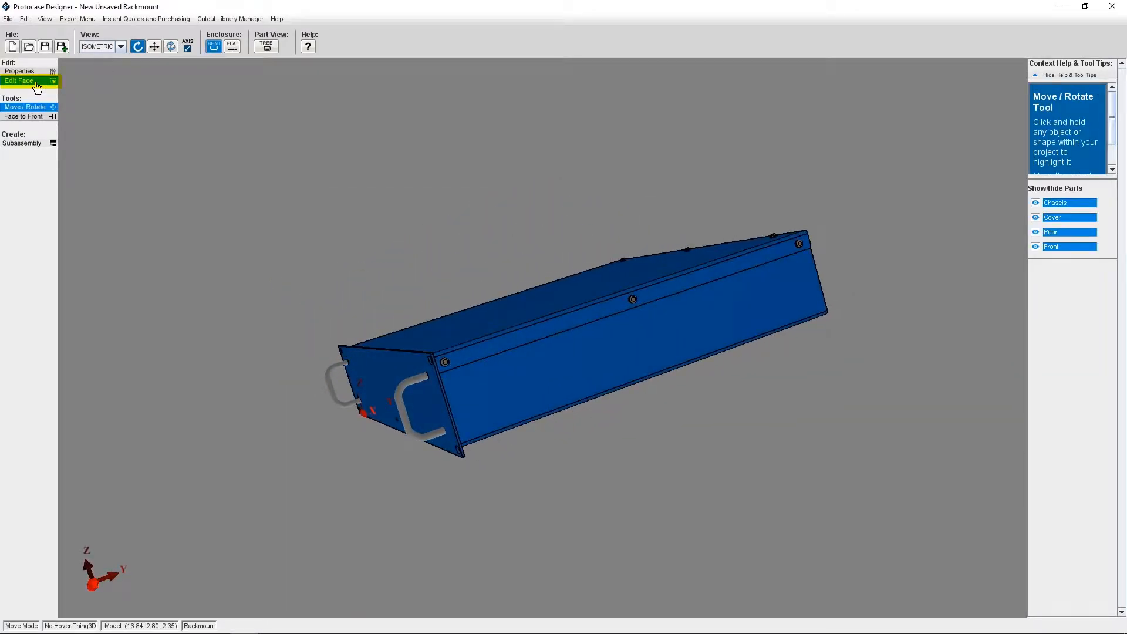
click(20, 80)
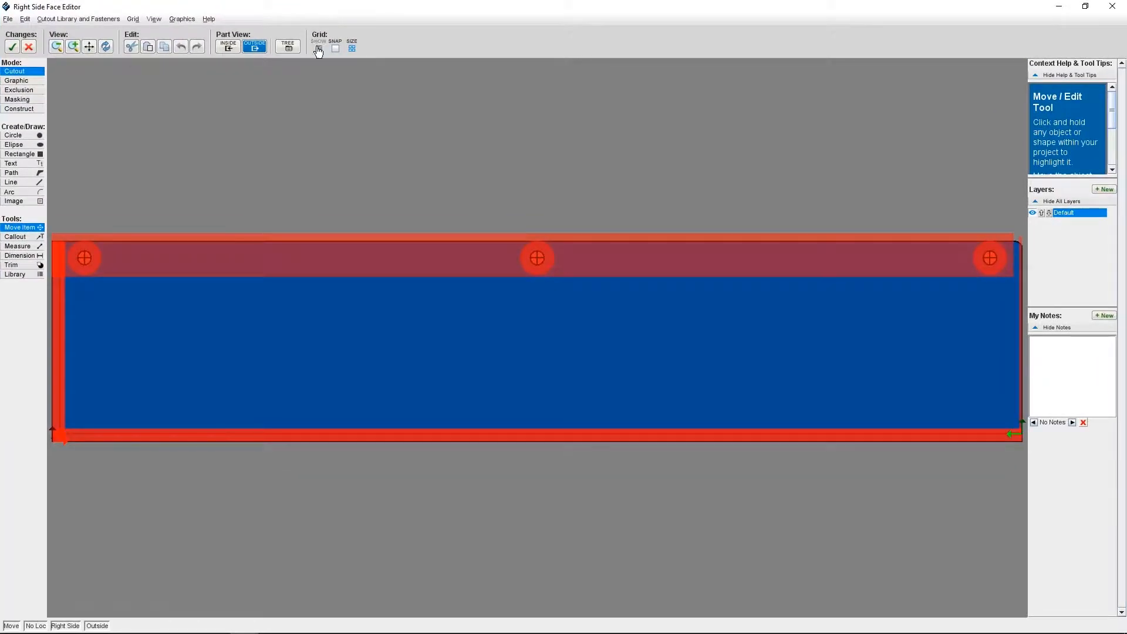
Enable the snapping grid on the right side face and switch to Masking mode
click(320, 48)
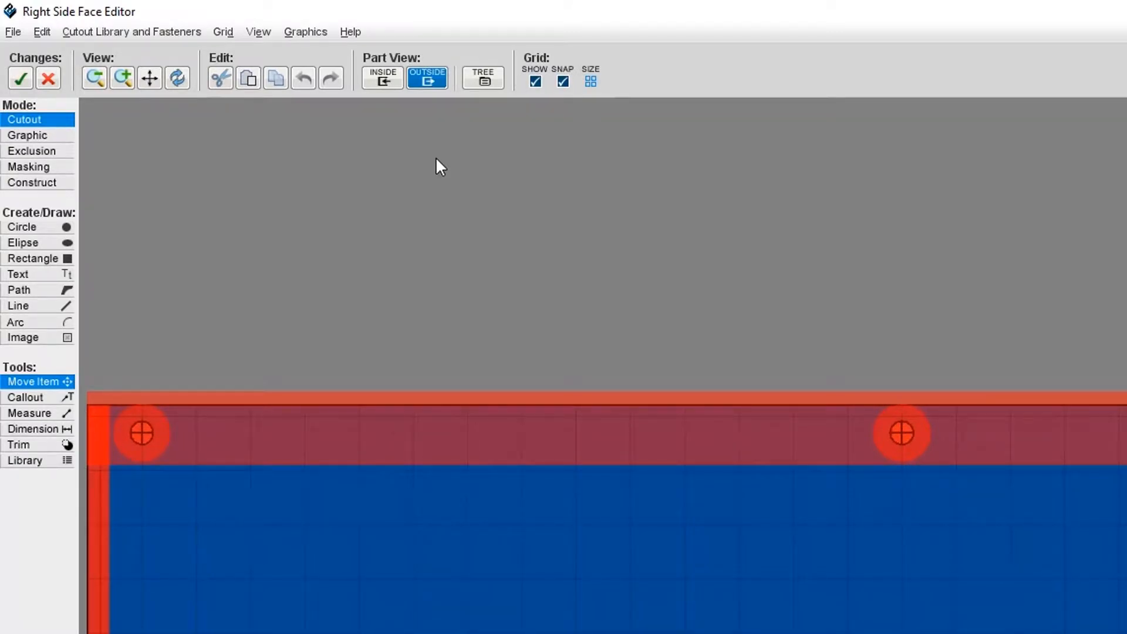
mouse_move(138, 137)
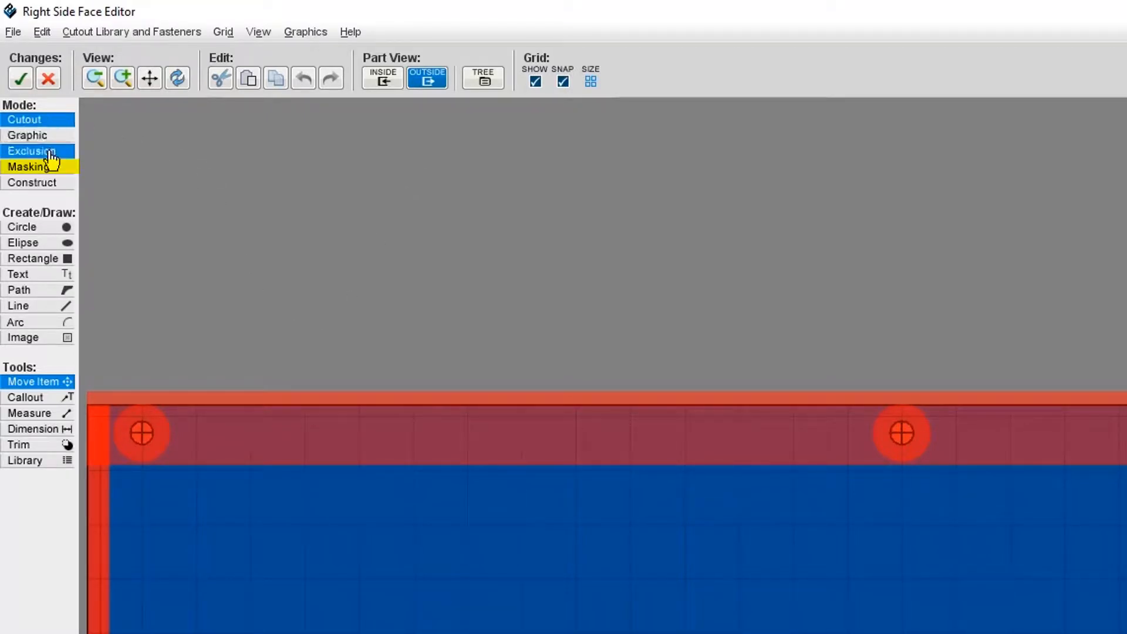
click(29, 166)
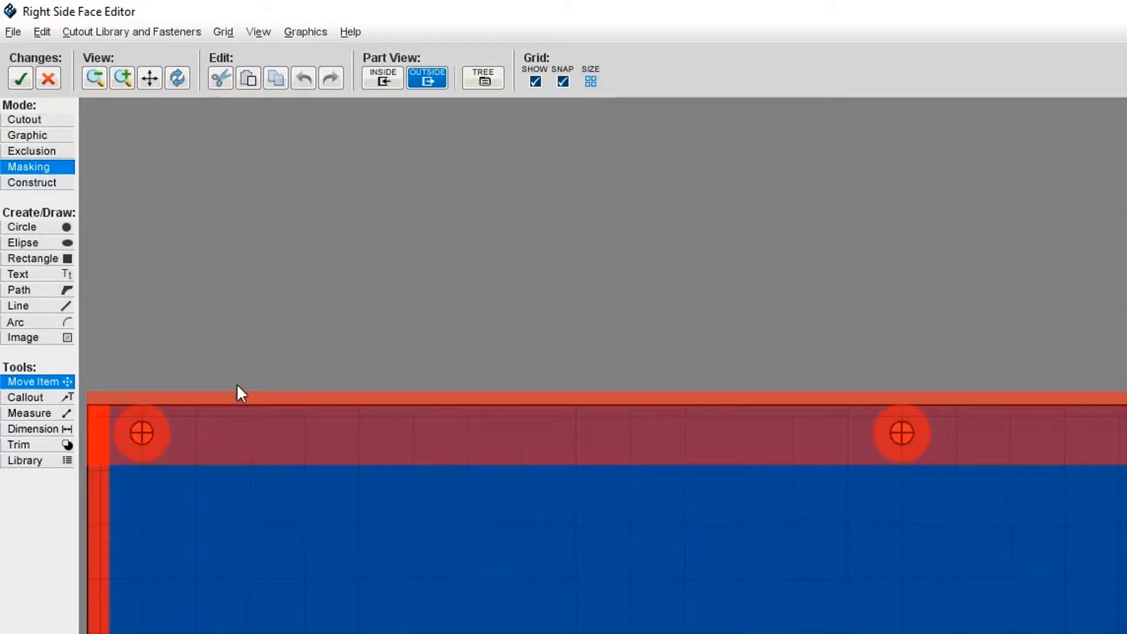
mouse_move(182, 301)
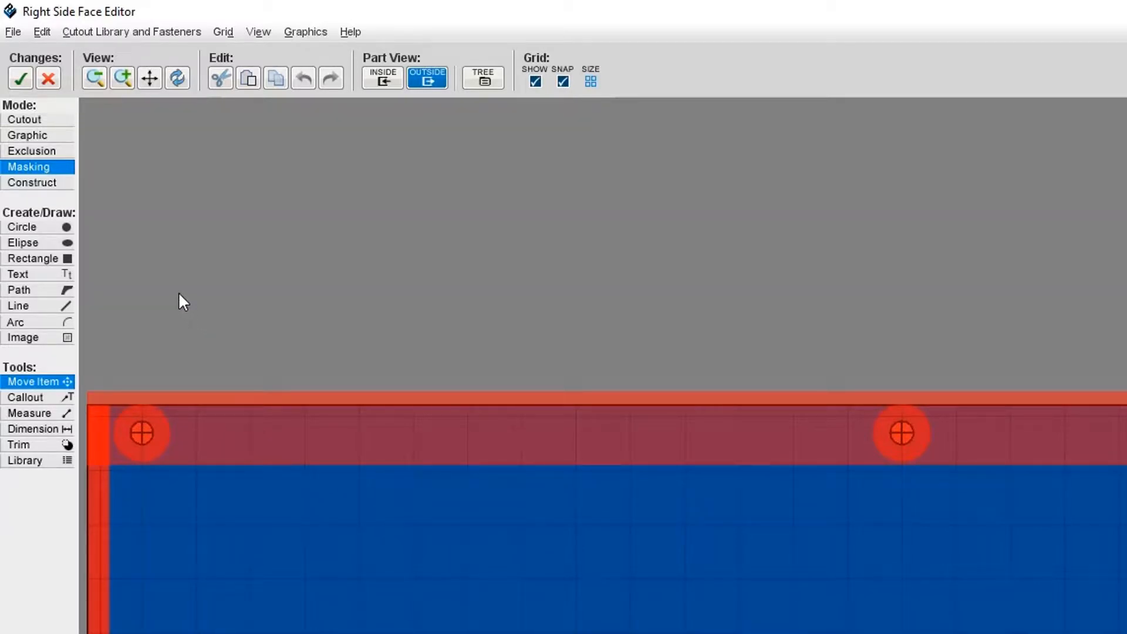
mouse_move(137, 250)
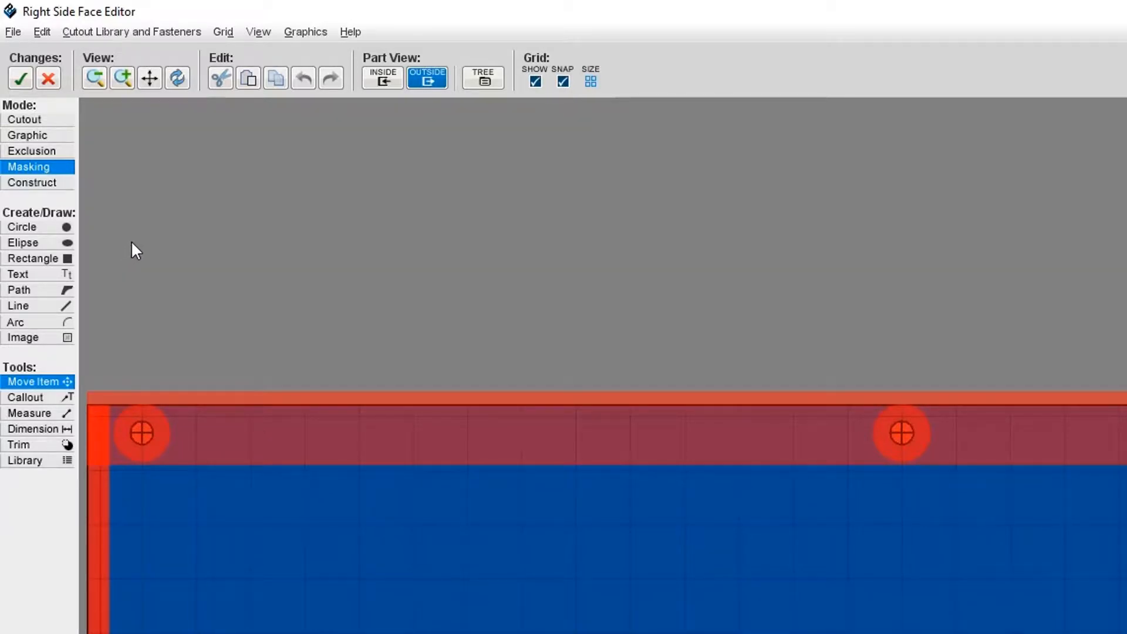
mouse_move(802, 564)
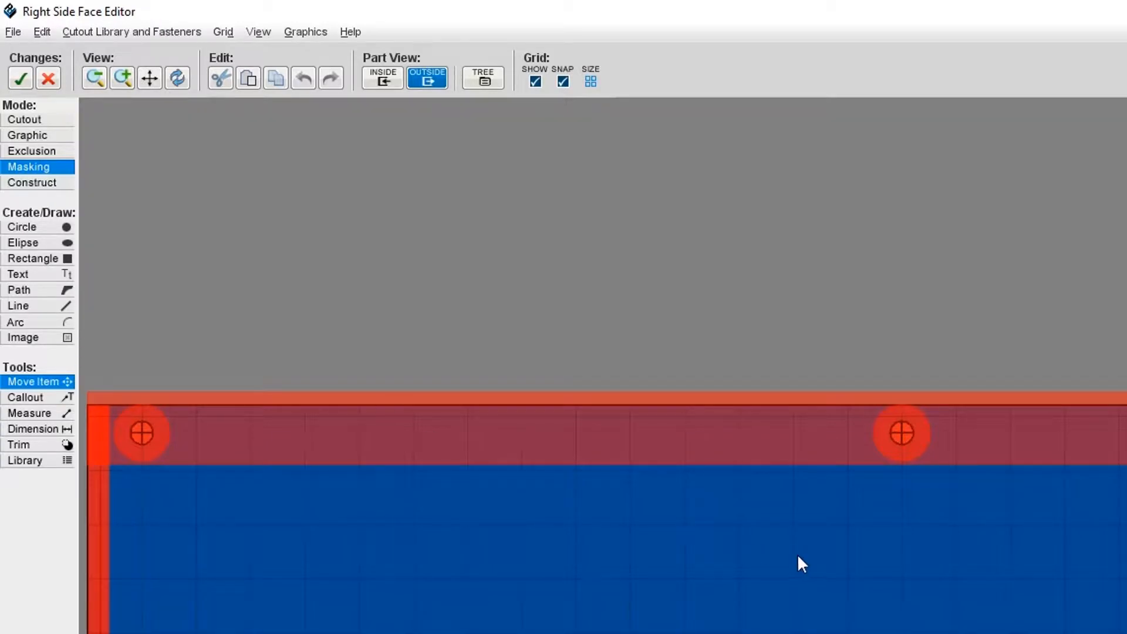
Draw a masking rectangle left of the face centre and select it for editing
click(32, 258)
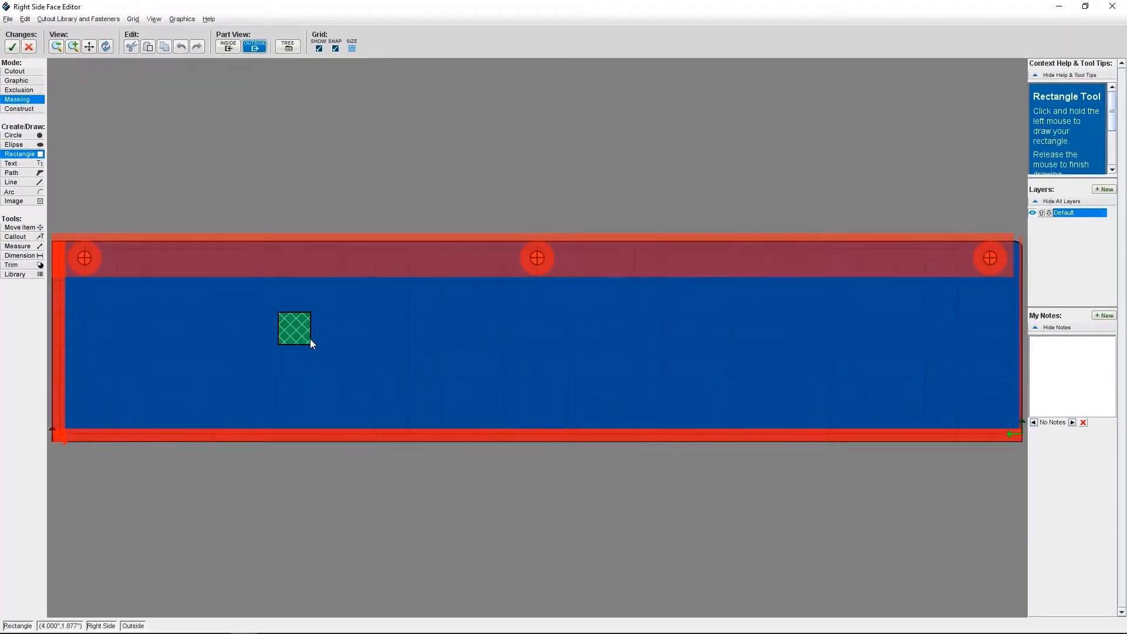
drag(311, 329, 440, 329)
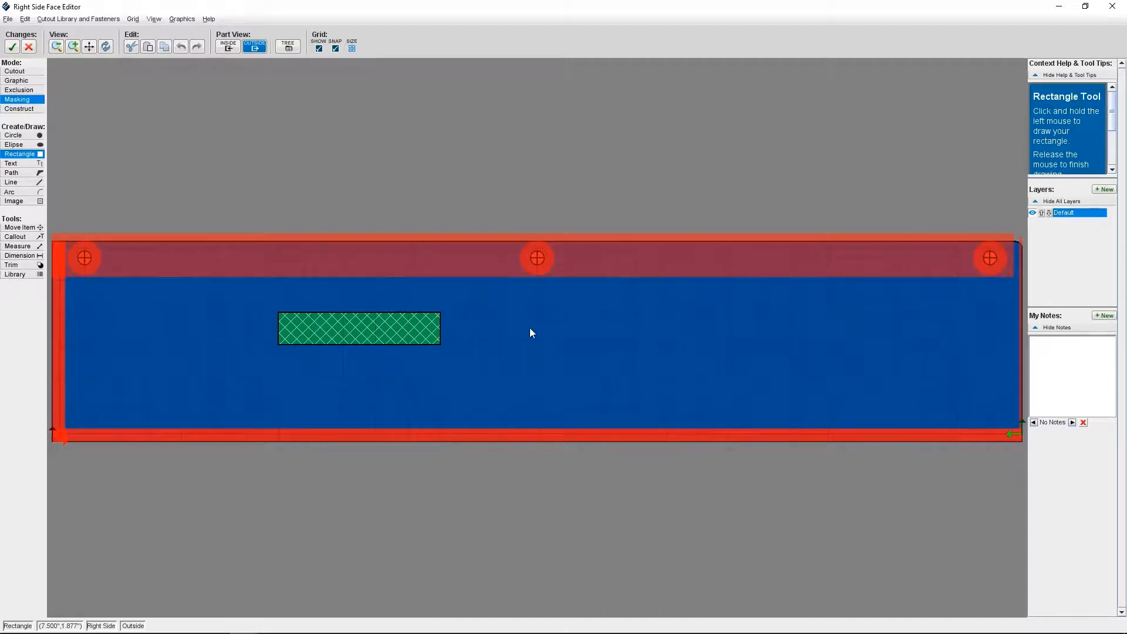
mouse_move(262, 359)
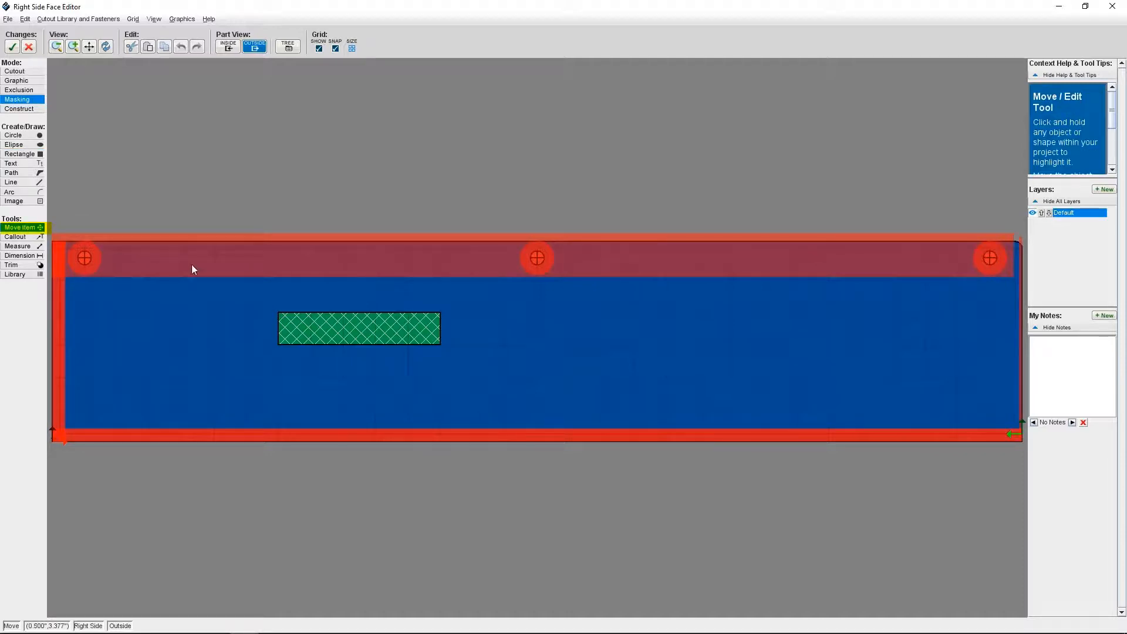
click(358, 327)
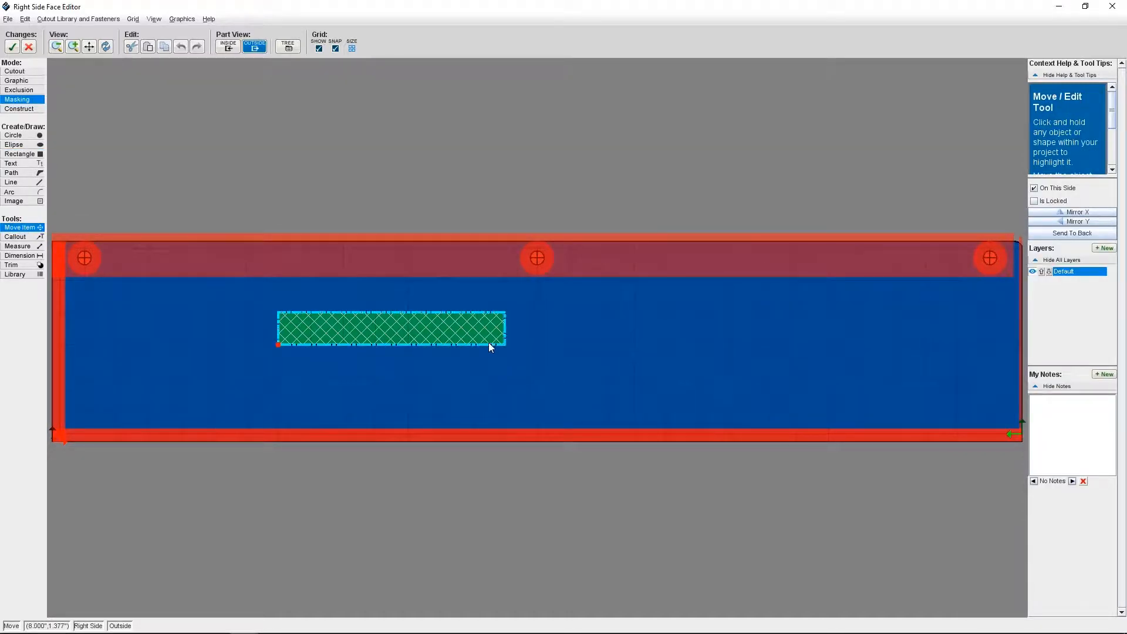
click(389, 329)
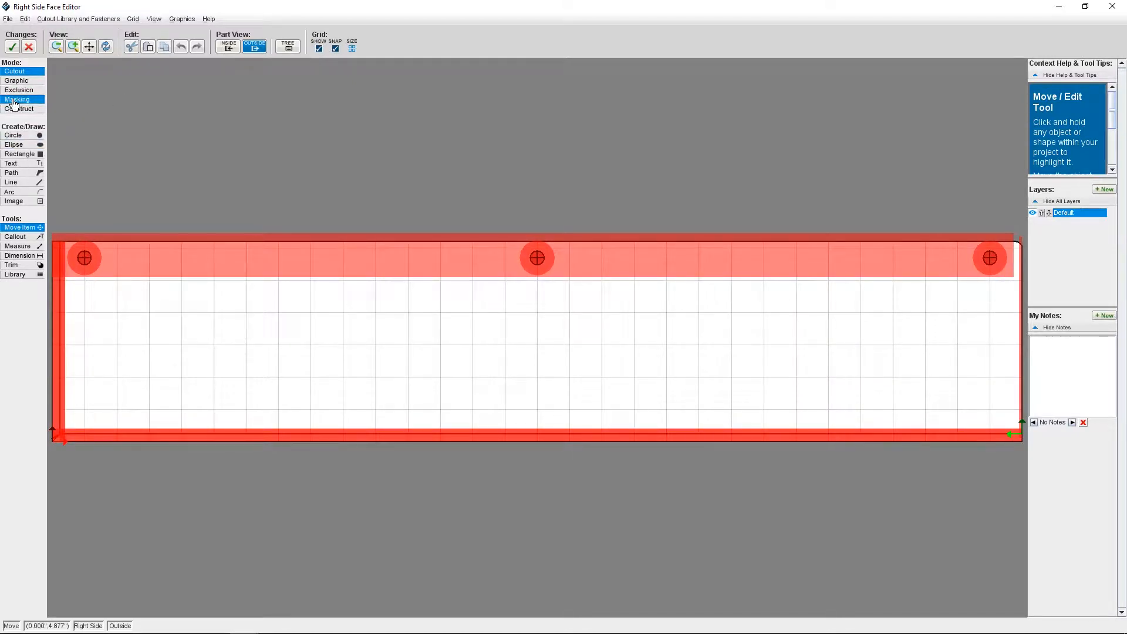
Draw a masking rectangle in the middle of the face and dismiss the rust warning
click(16, 98)
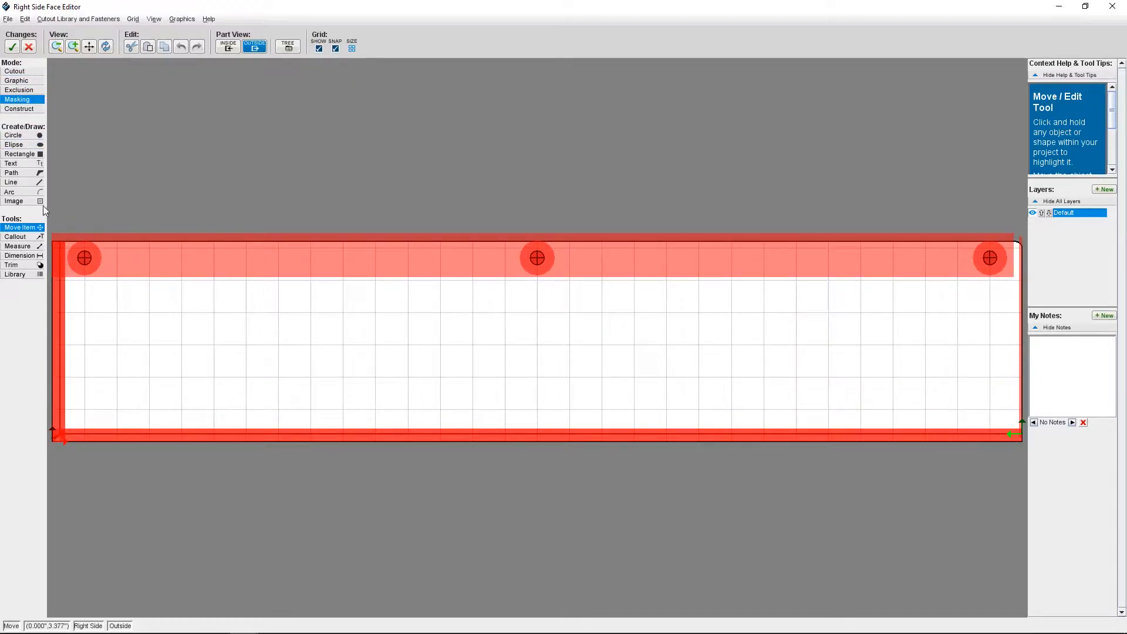
drag(343, 344, 505, 378)
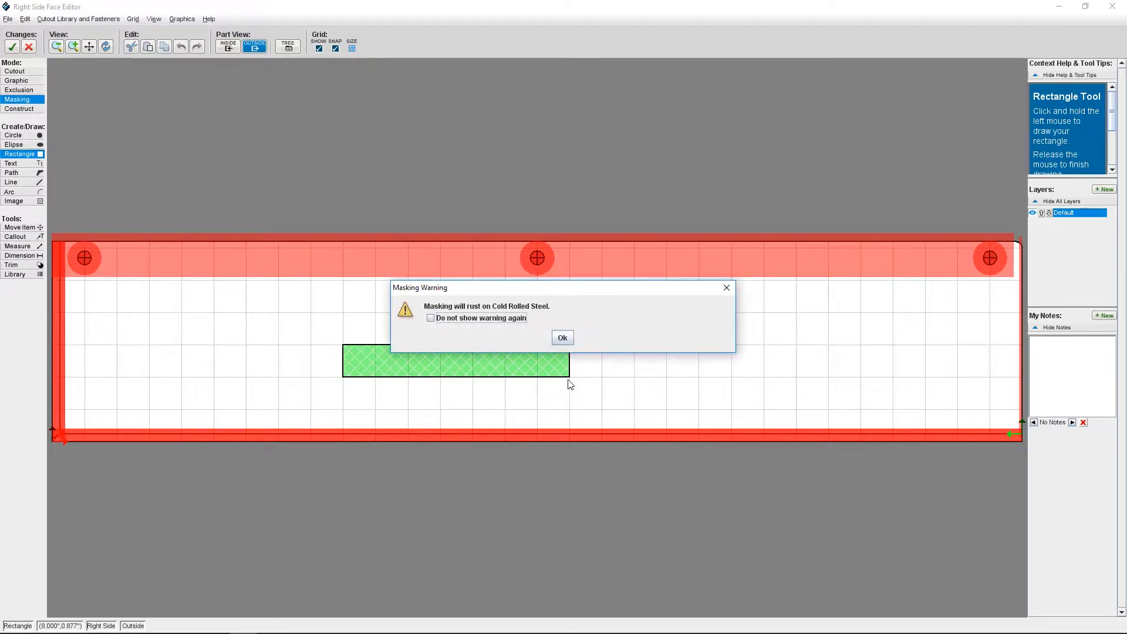
mouse_move(579, 352)
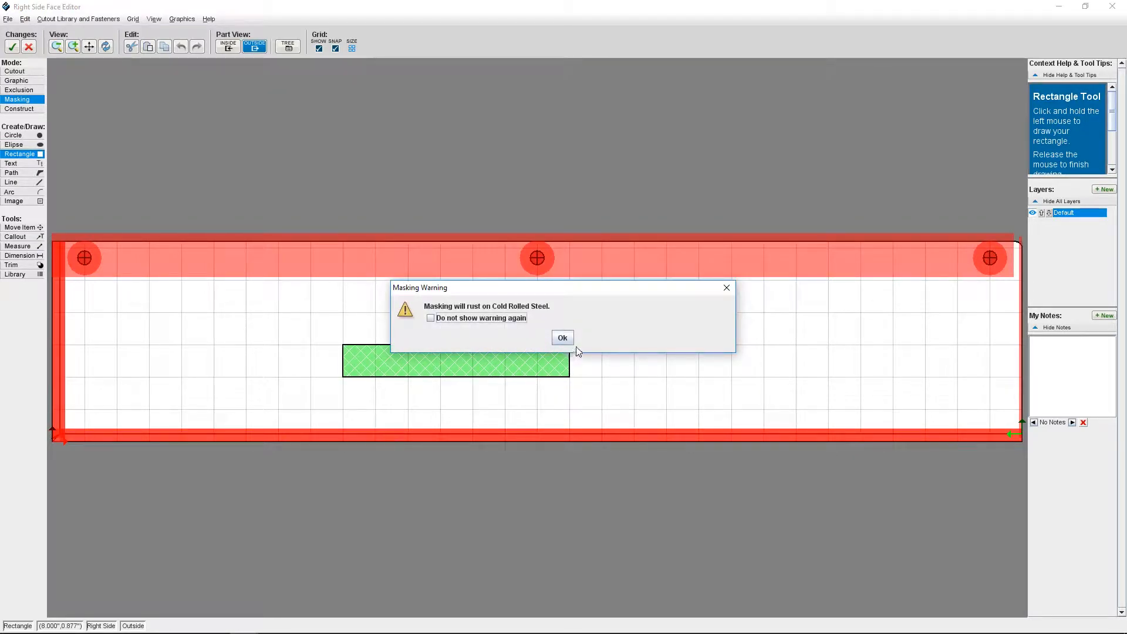
click(563, 338)
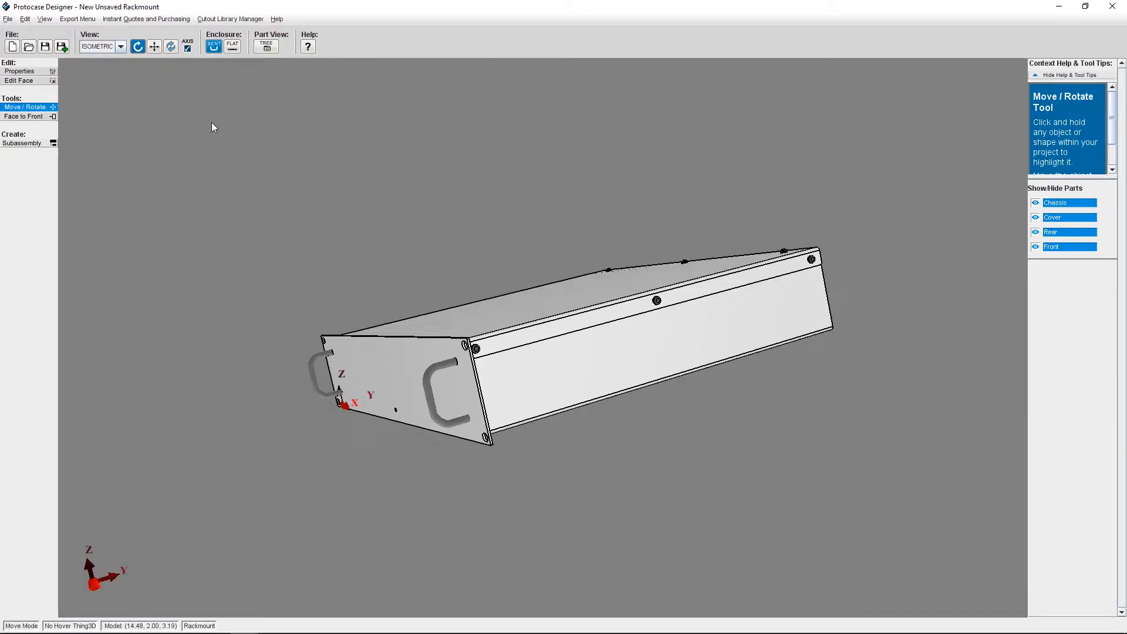
Set the enclosure metal type to Cold Rolled Steel in Edit Assembly
click(24, 19)
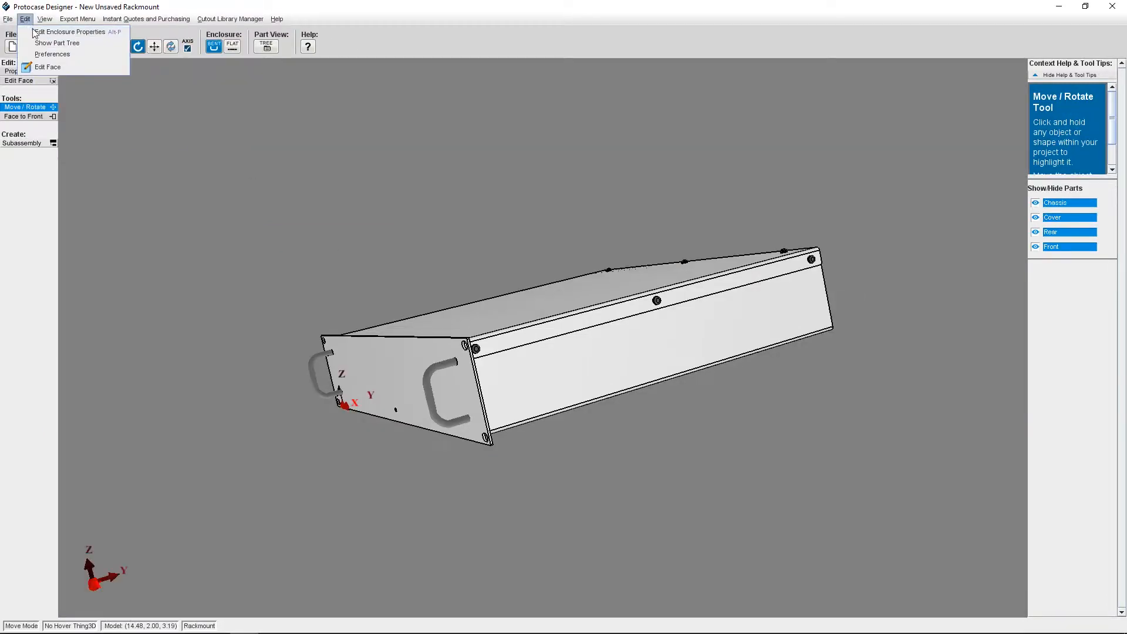
click(71, 32)
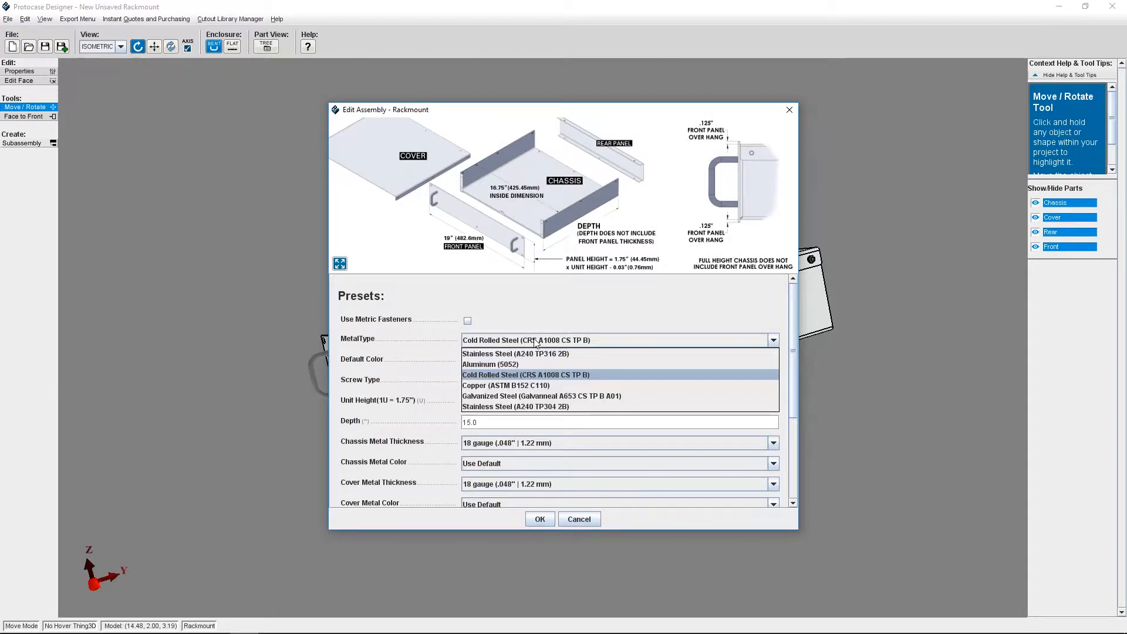
click(515, 354)
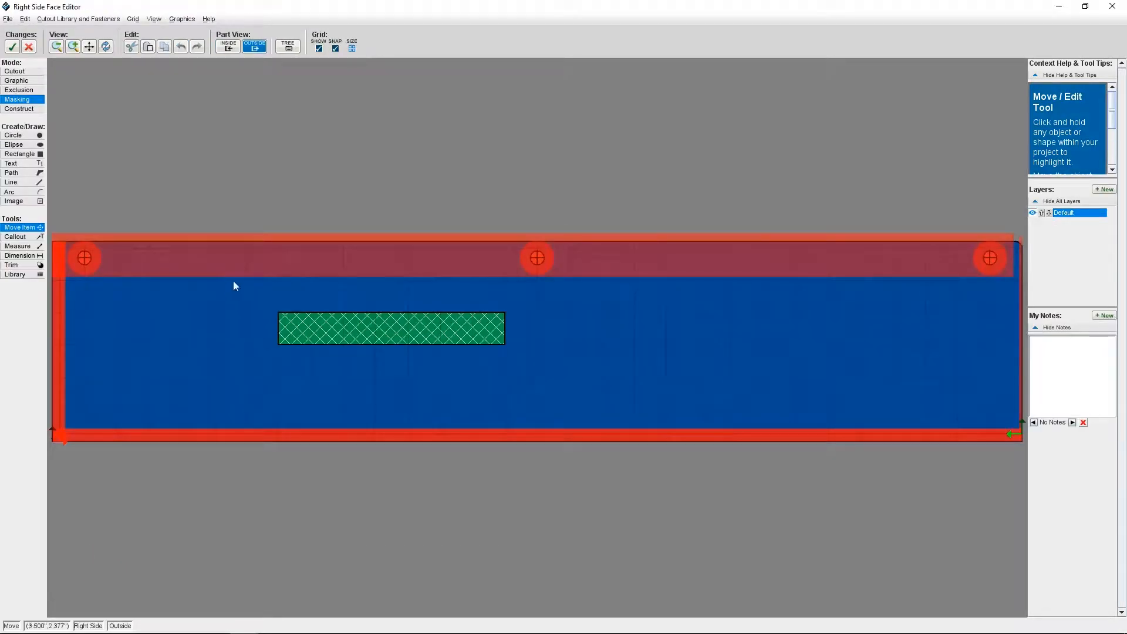
Accept the right side masking edits, orbit the model, and edit the left side face
click(12, 45)
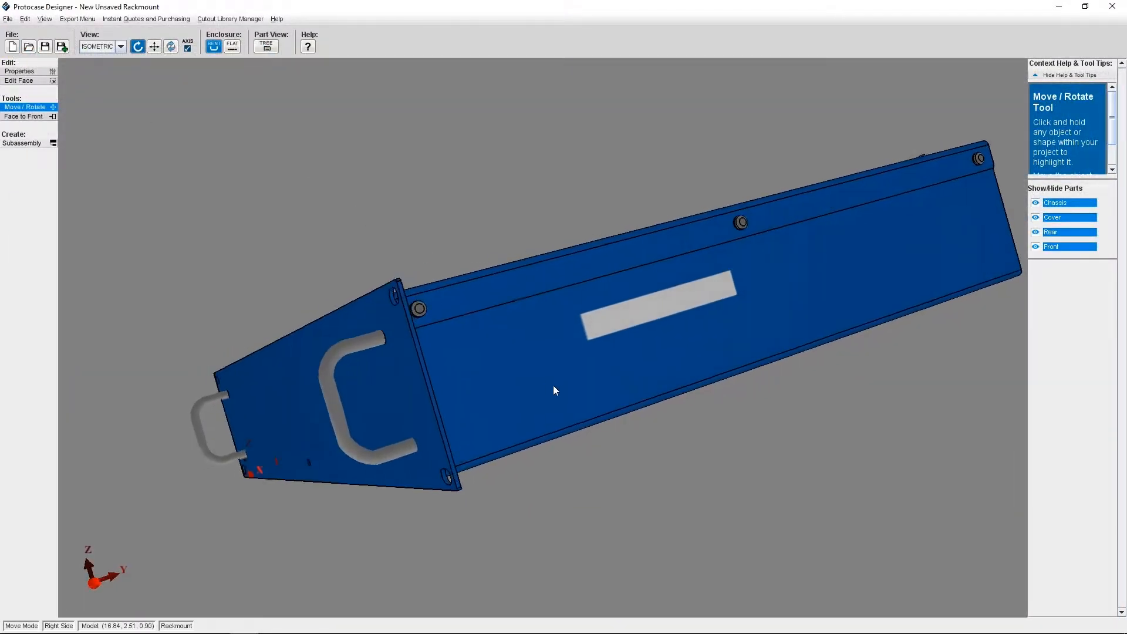
drag(554, 391, 594, 388)
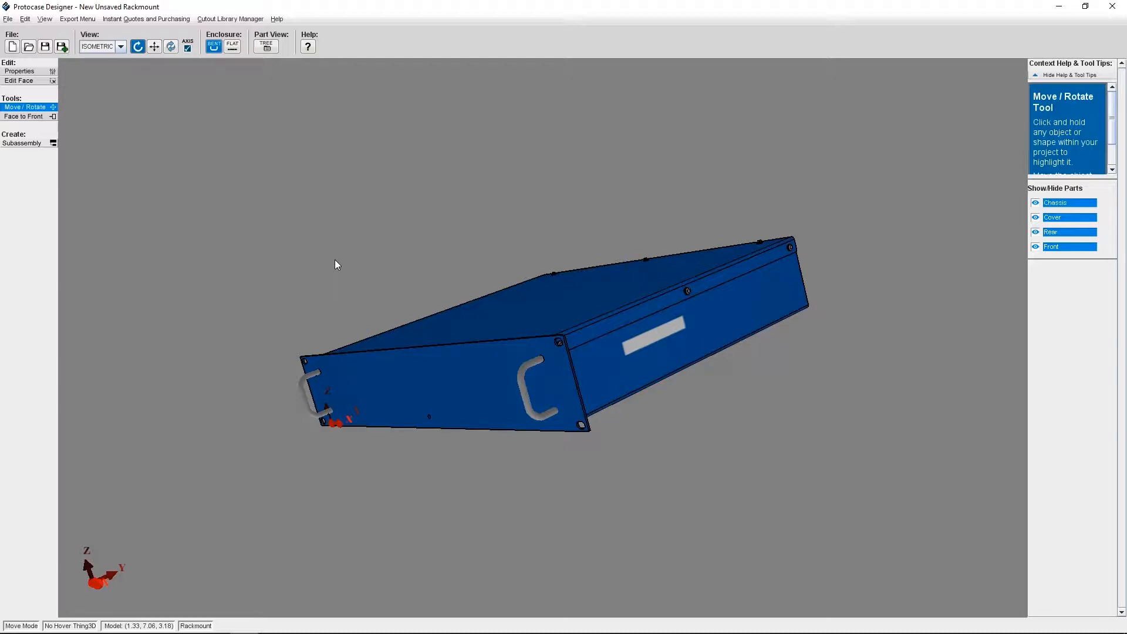
mouse_move(438, 268)
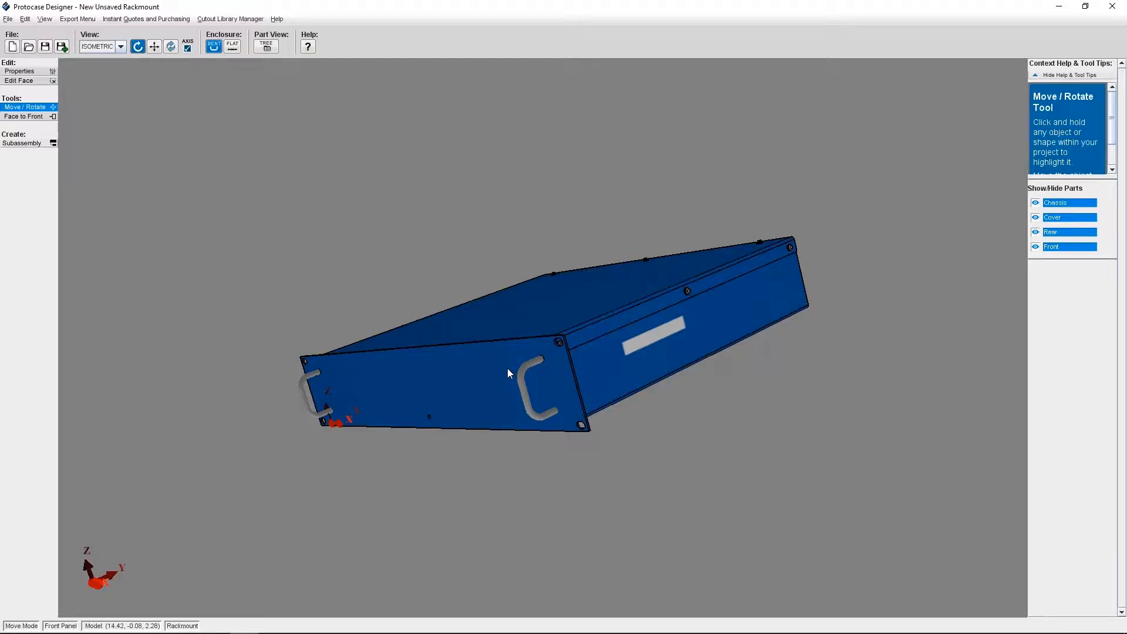
click(231, 18)
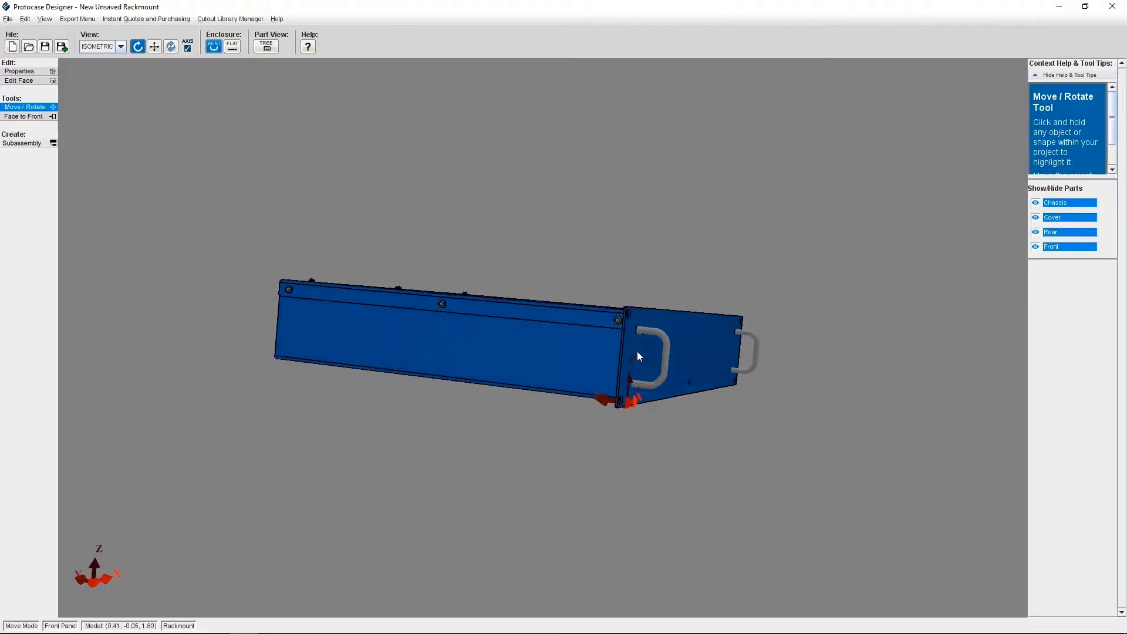
click(18, 81)
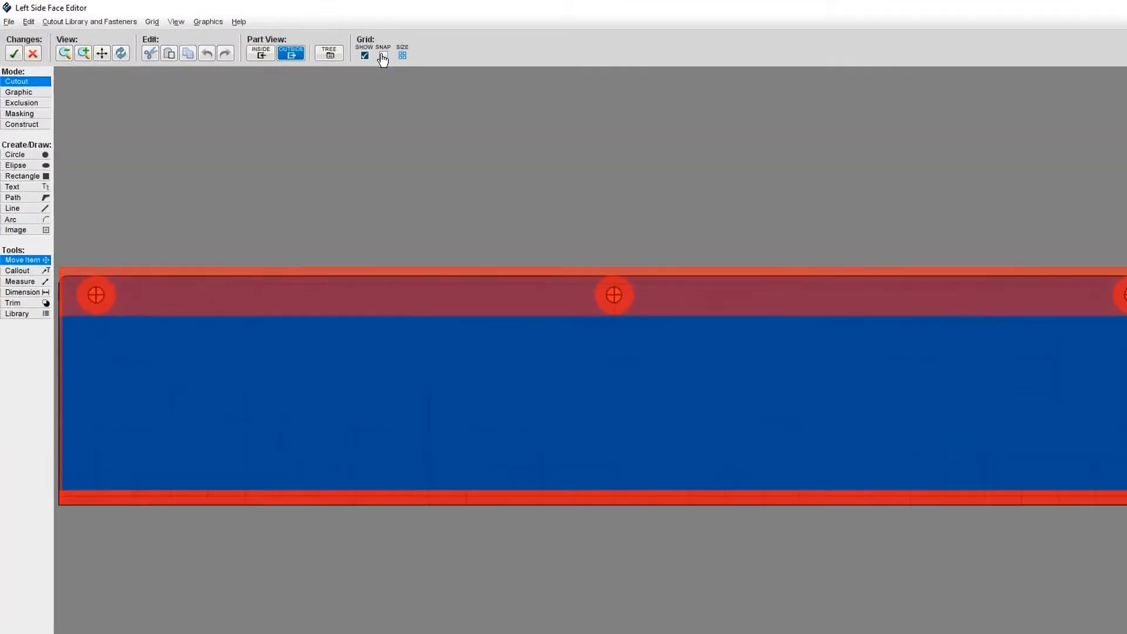
Place two key-switch cutouts from the Switches library side by side
click(89, 21)
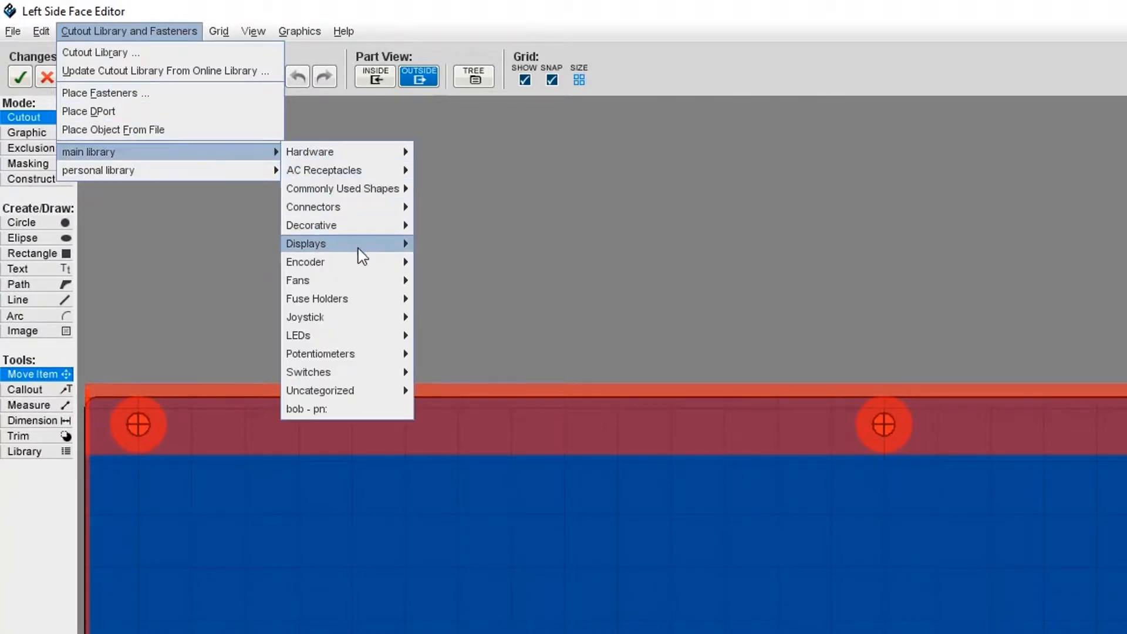
mouse_move(308, 372)
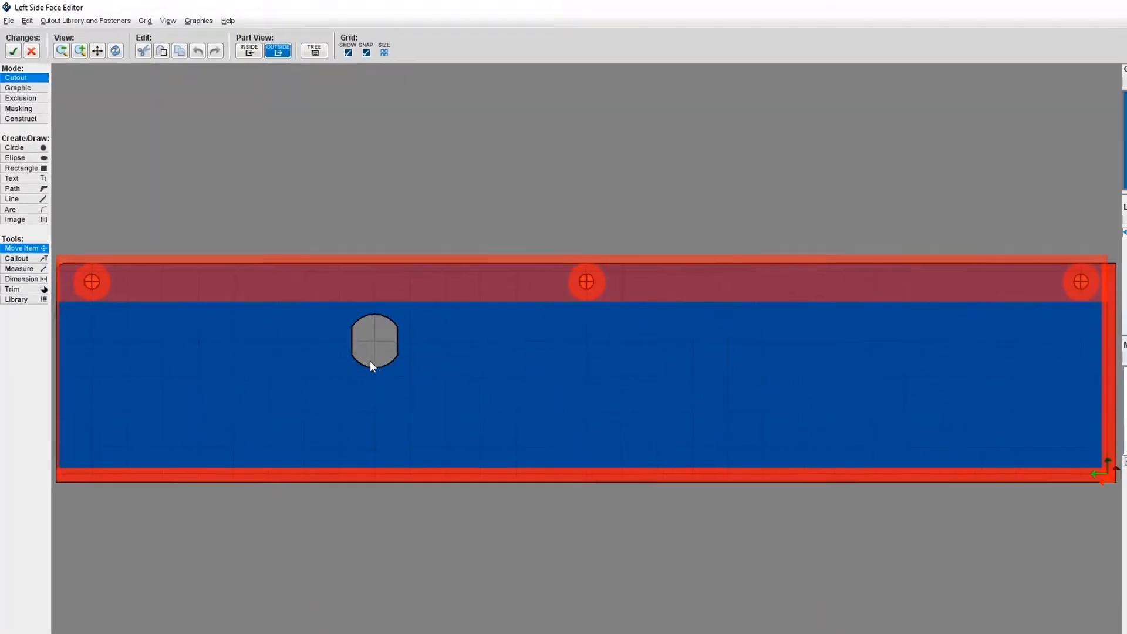
click(374, 342)
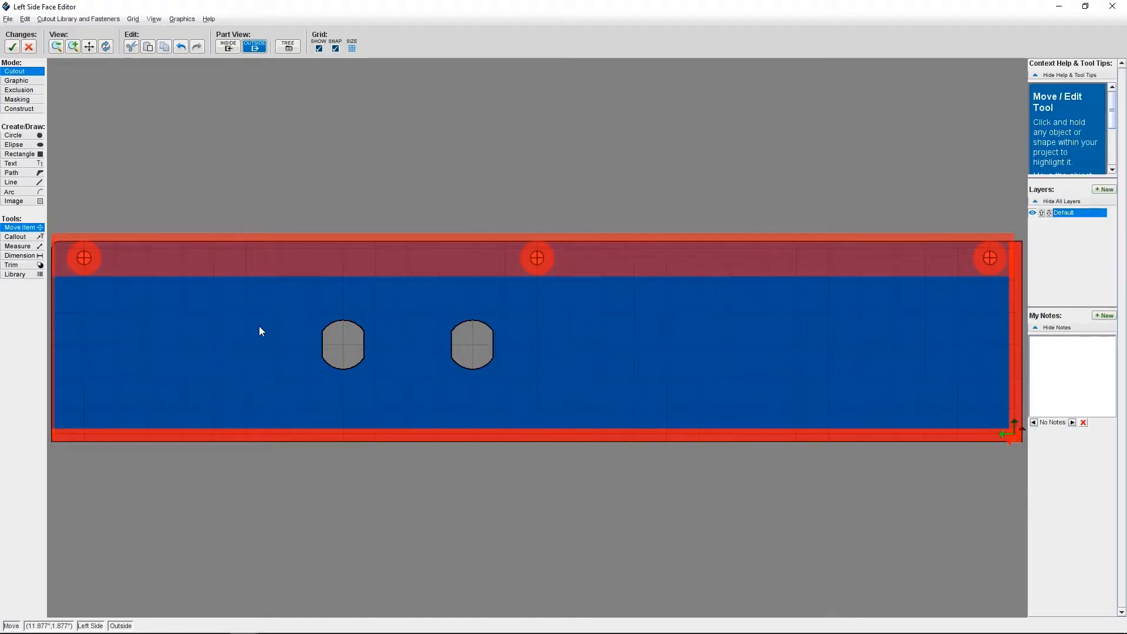
mouse_move(221, 312)
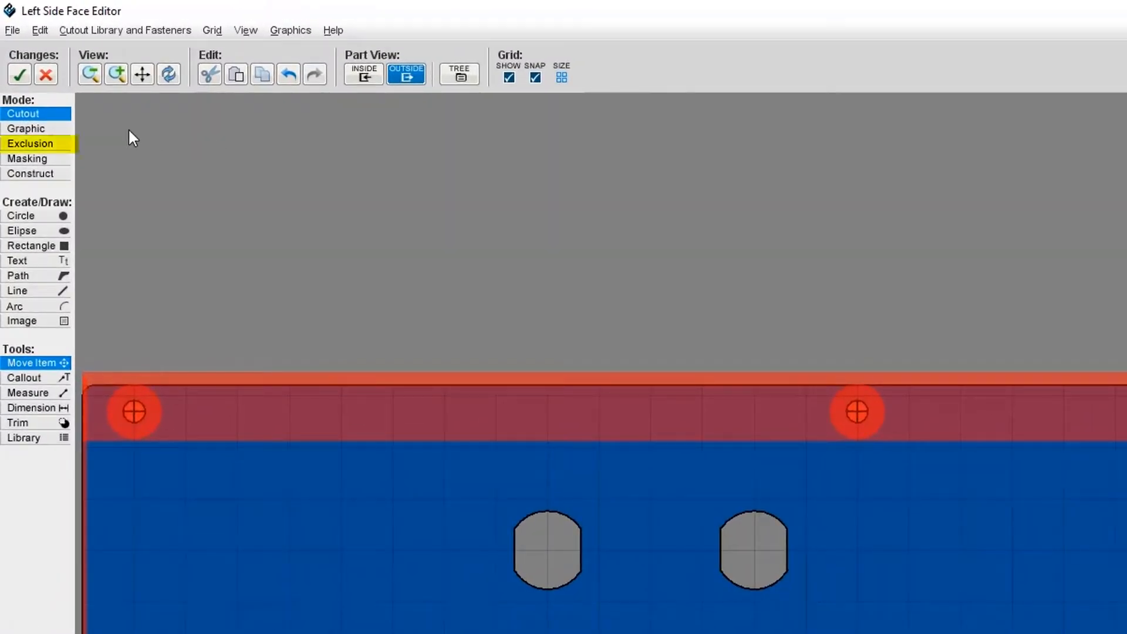
Draw exclusion circles and move them over the key-switch cutouts
click(27, 158)
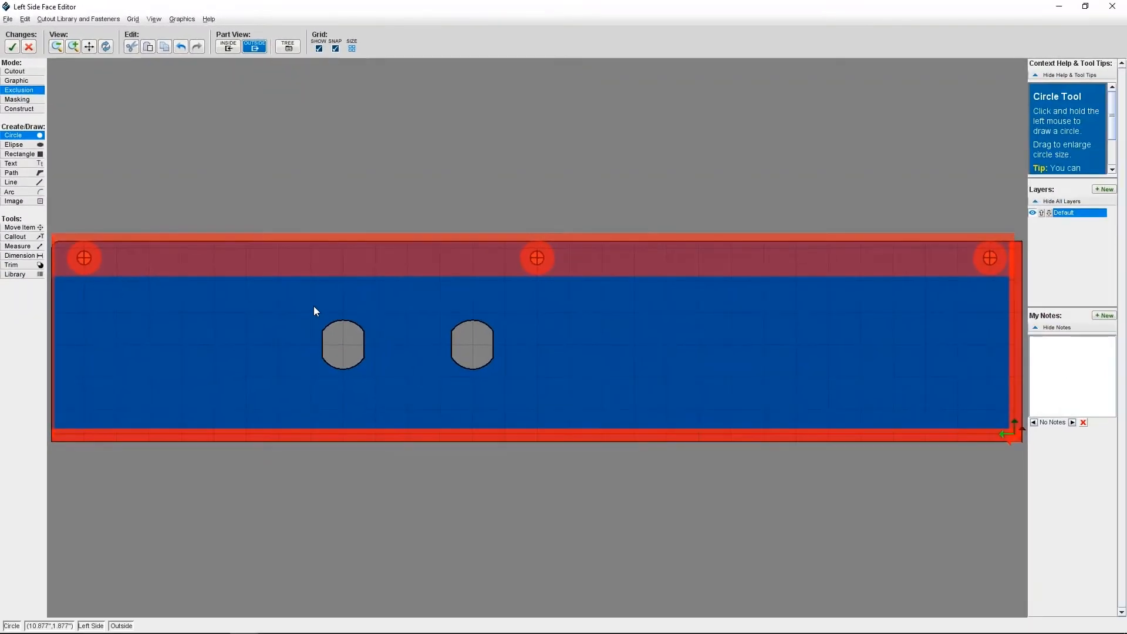
drag(314, 311, 355, 345)
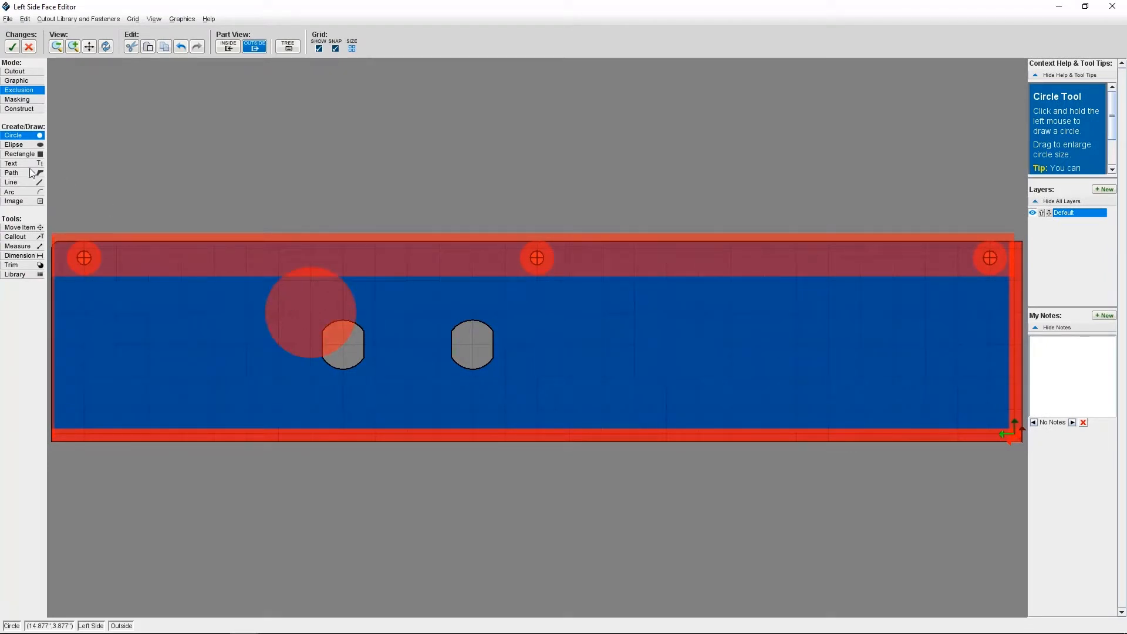
mouse_move(454, 338)
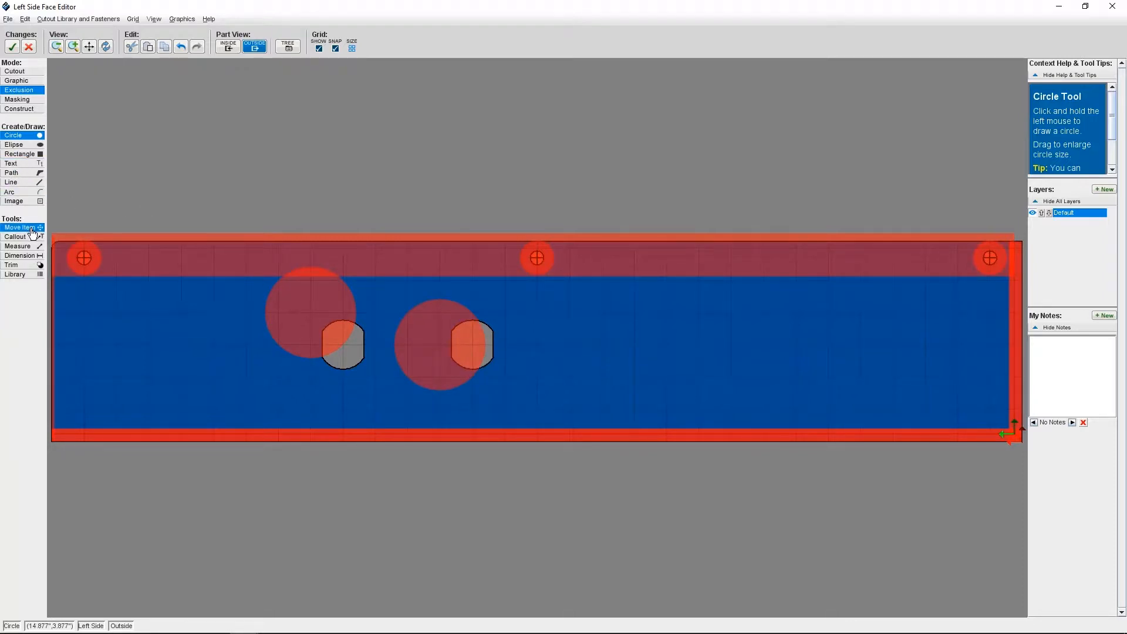
click(309, 313)
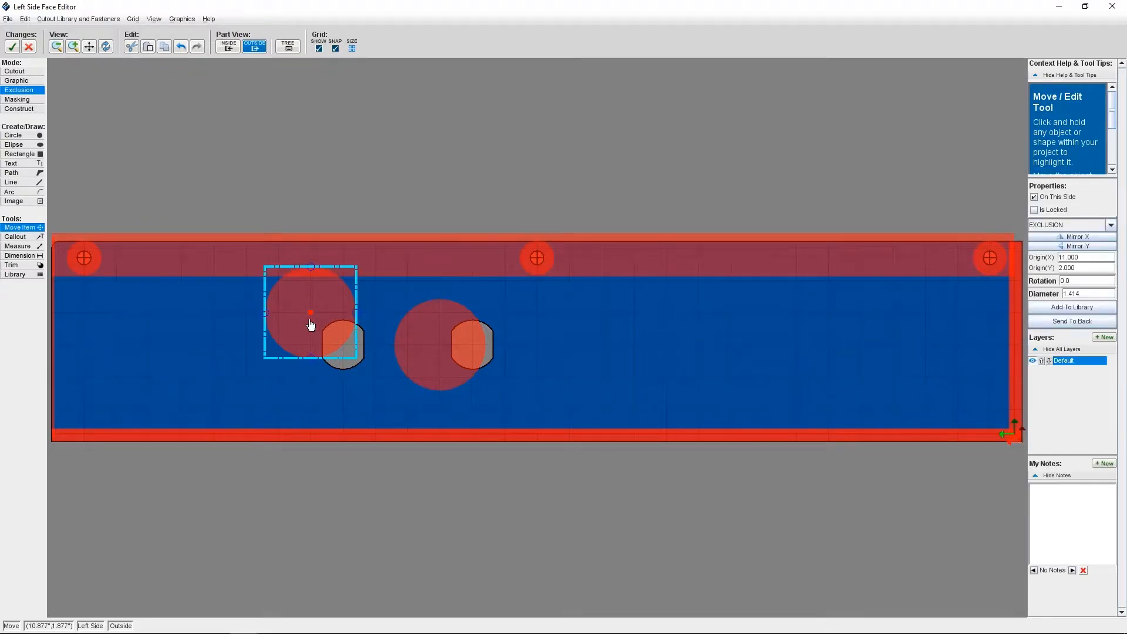
drag(309, 313, 470, 345)
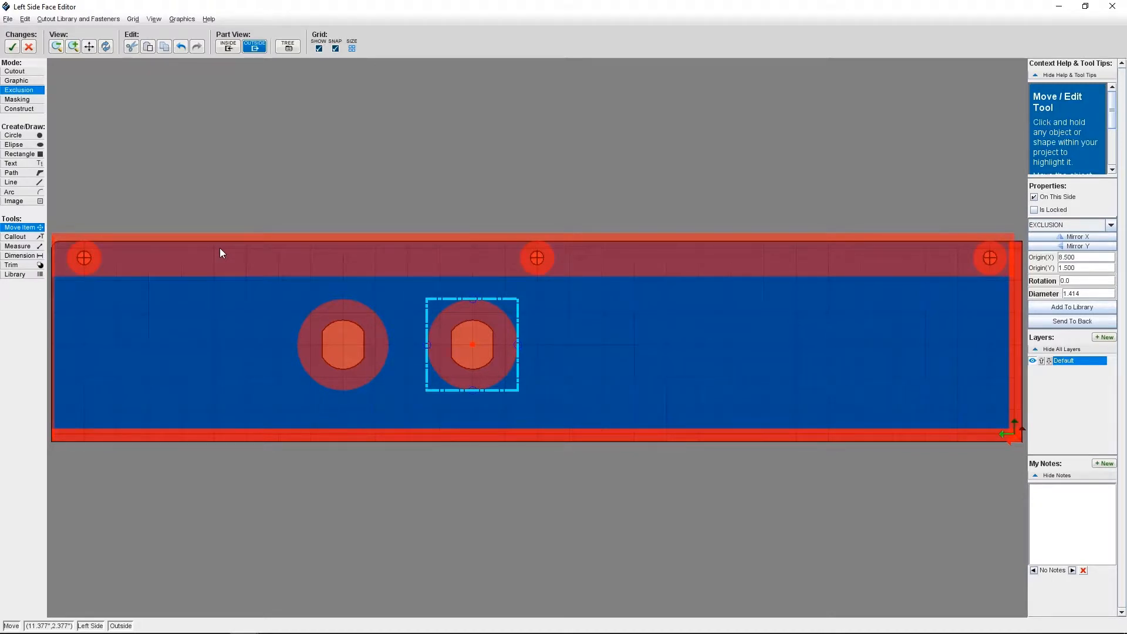
click(13, 45)
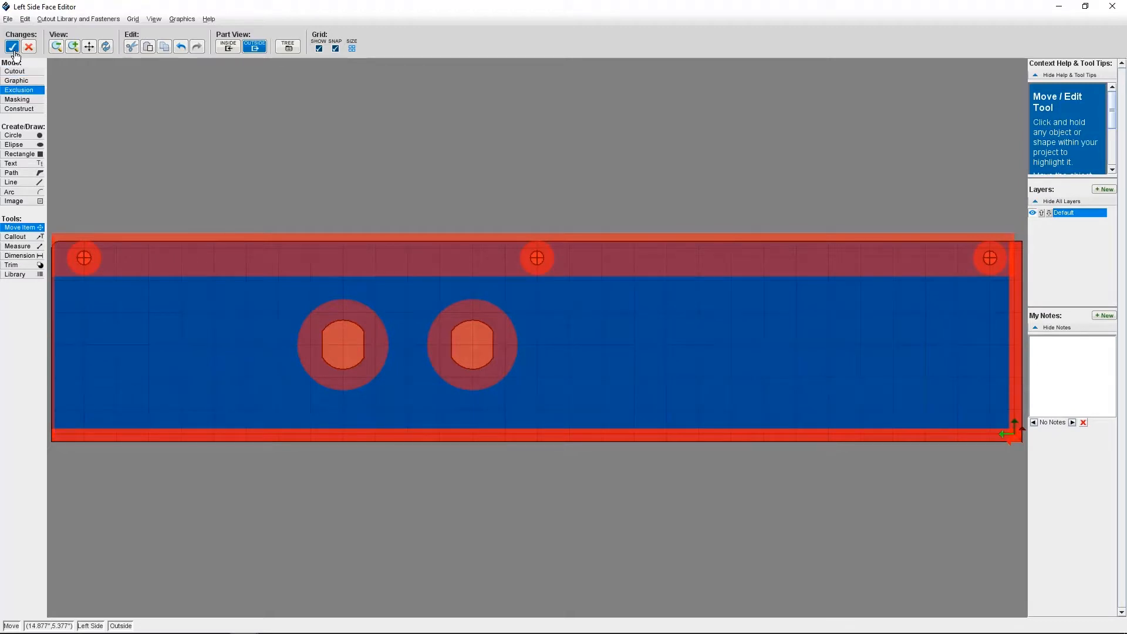
Accept the left side cutouts, inspect the 3D model, and edit the right side face
click(13, 46)
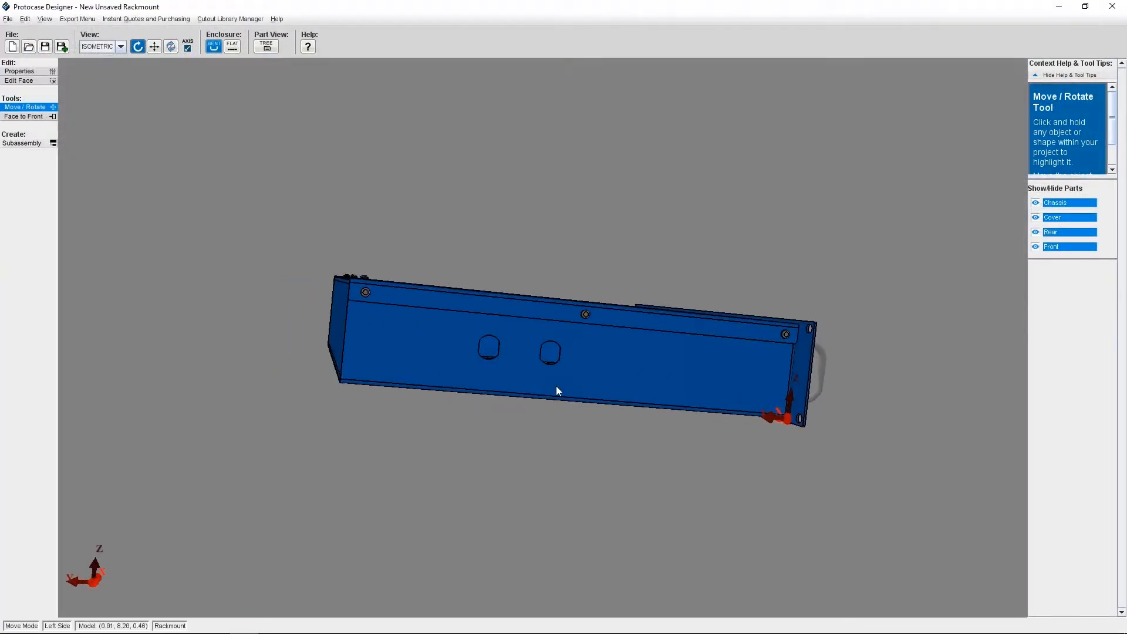
drag(557, 391, 509, 398)
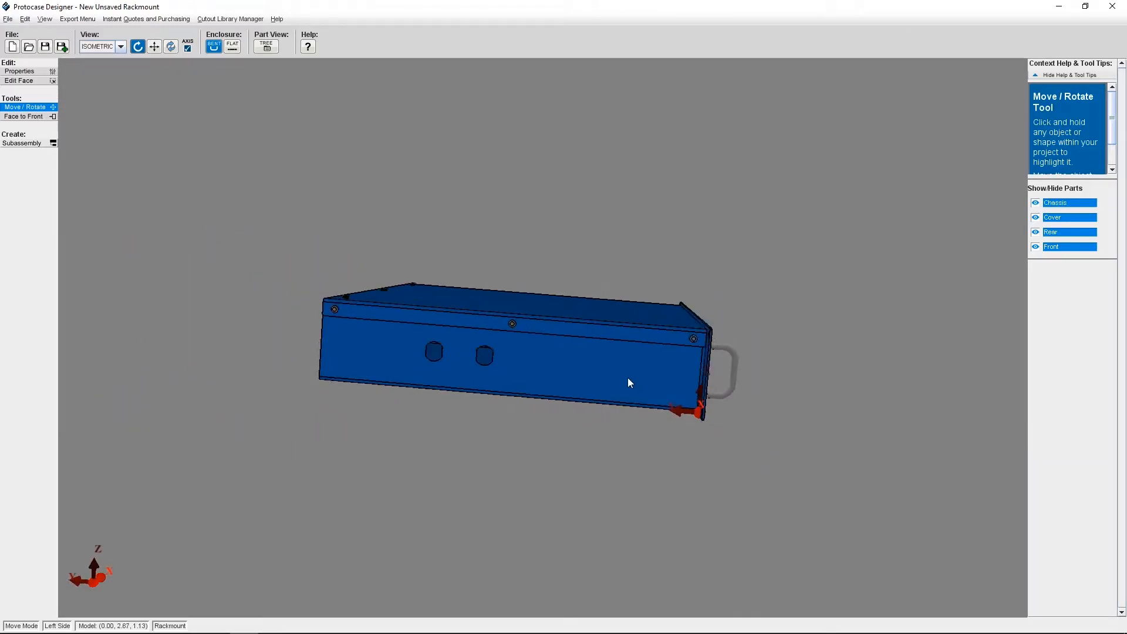
drag(628, 382, 496, 381)
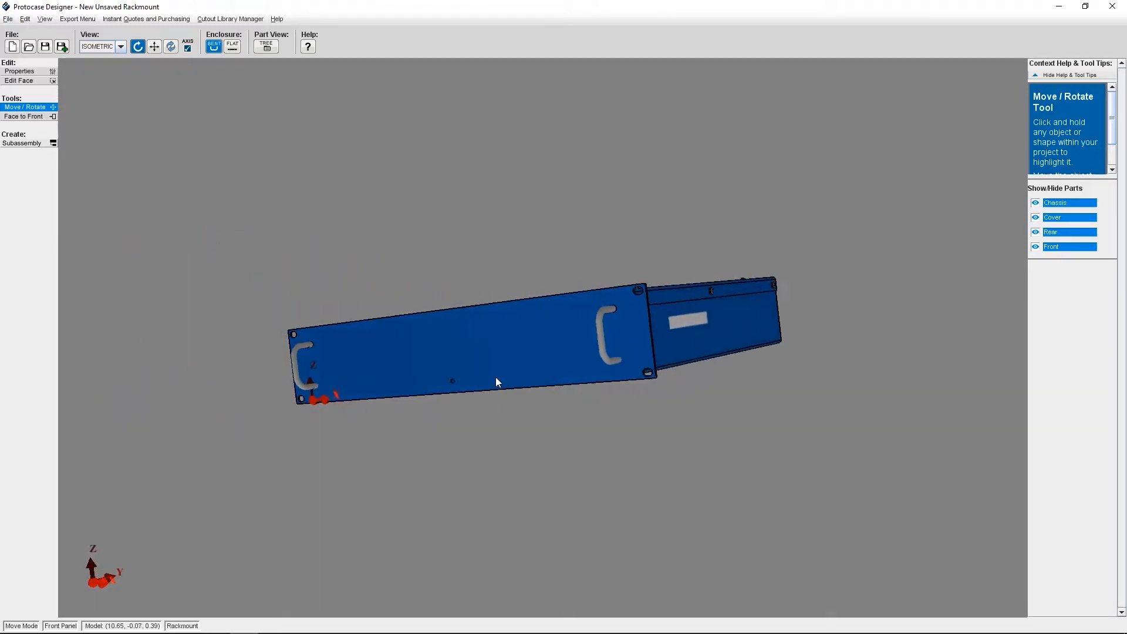
drag(496, 381, 493, 372)
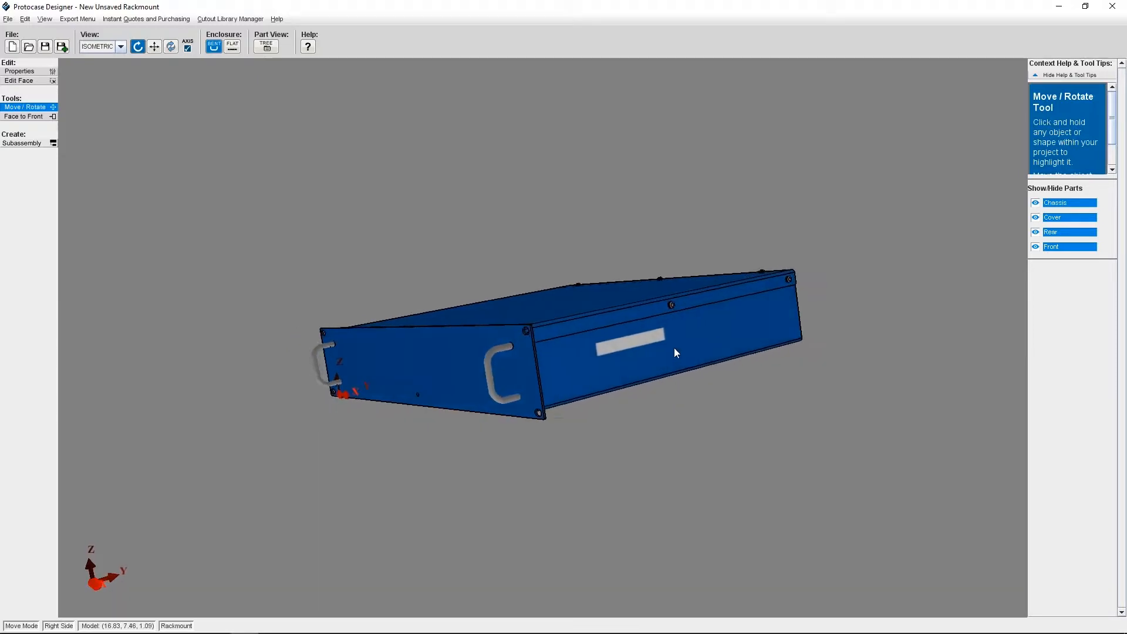
drag(676, 352, 654, 352)
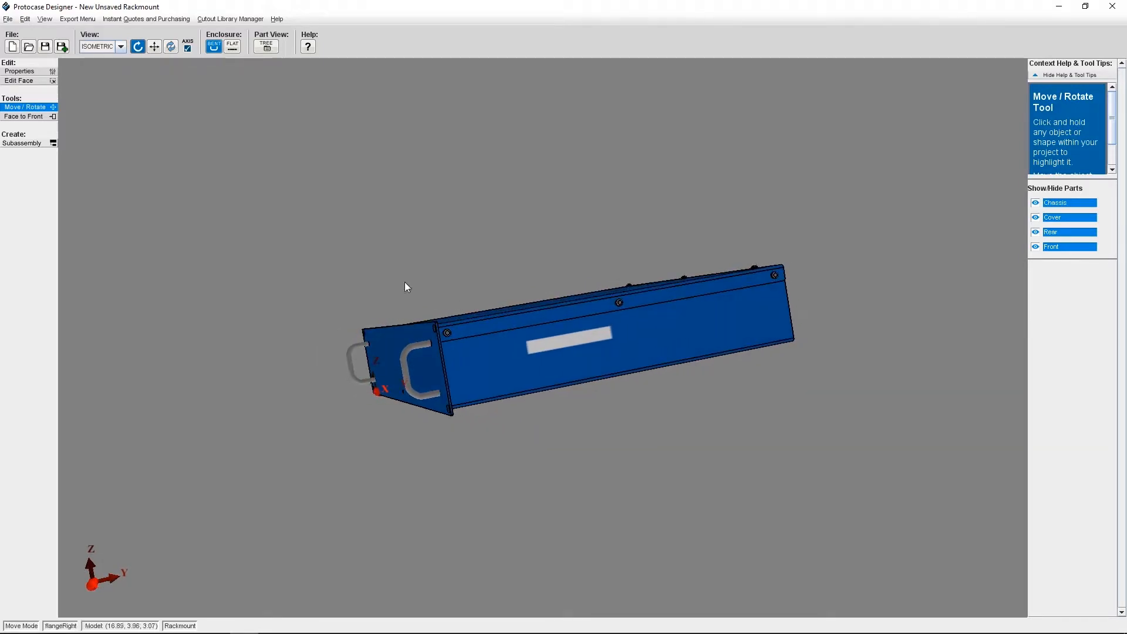
mouse_move(265, 253)
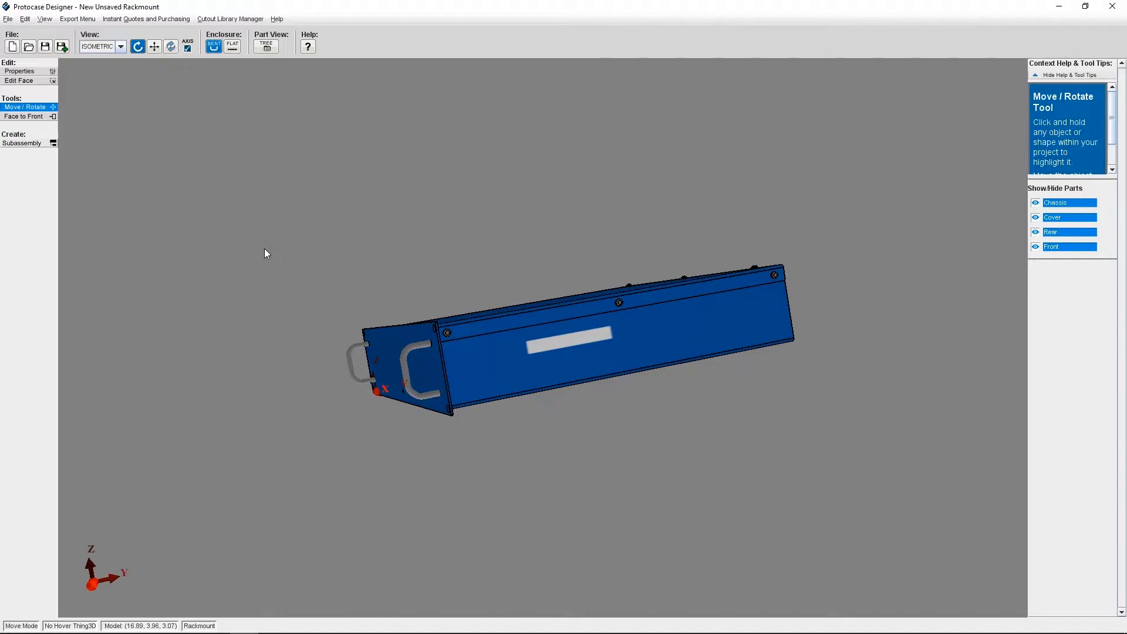
mouse_move(257, 244)
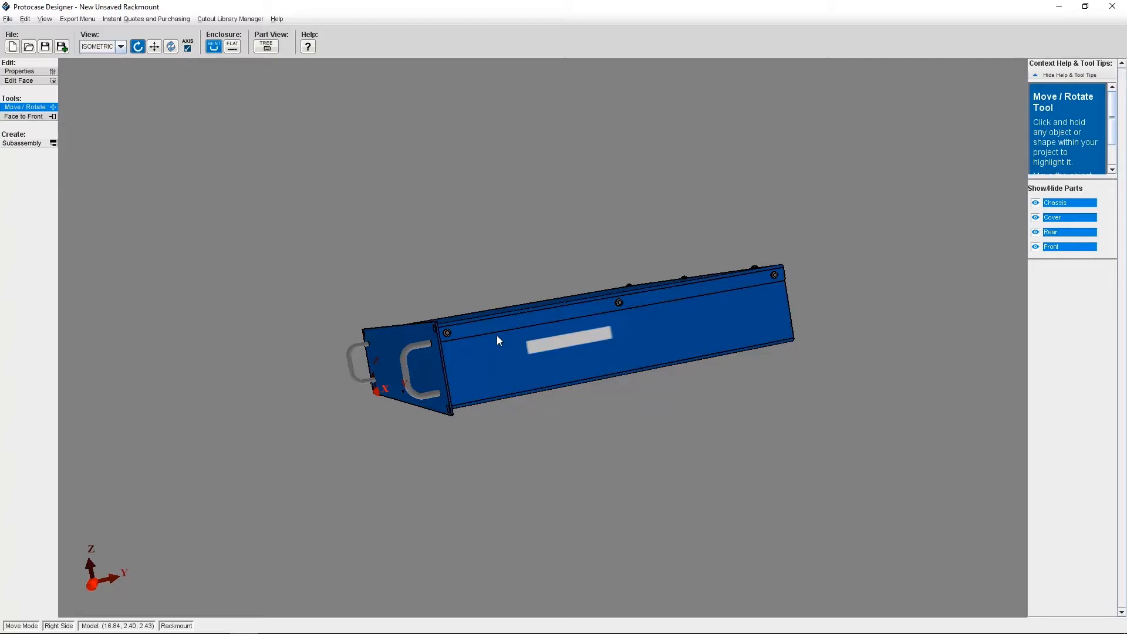
click(22, 81)
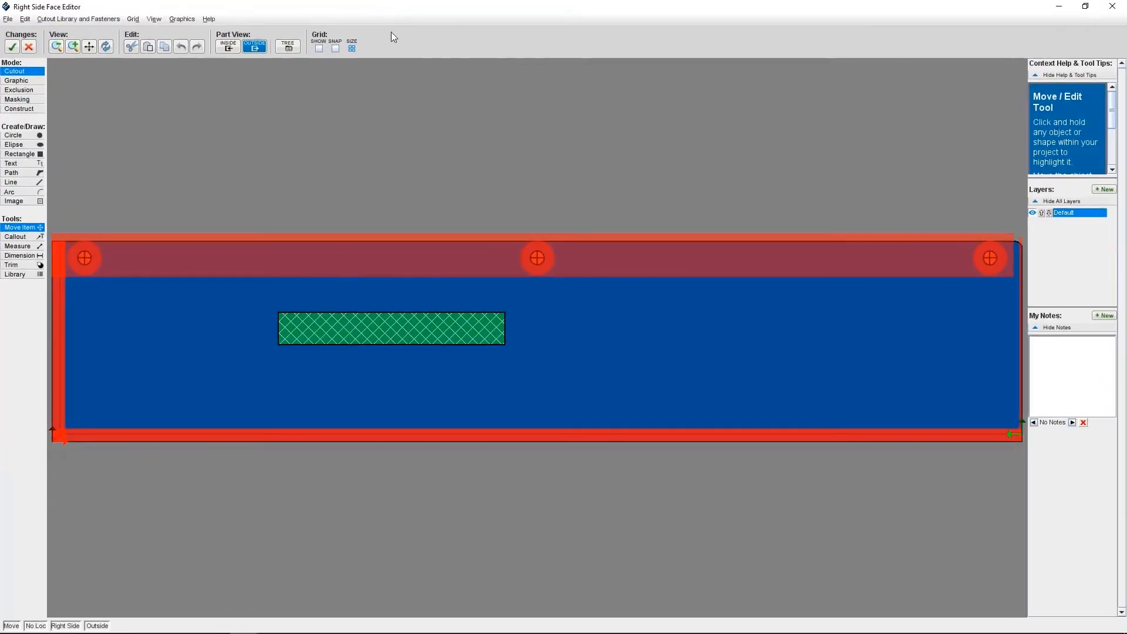
Turn the grid back on and draw a construct rectangle right of the hatched area
click(318, 48)
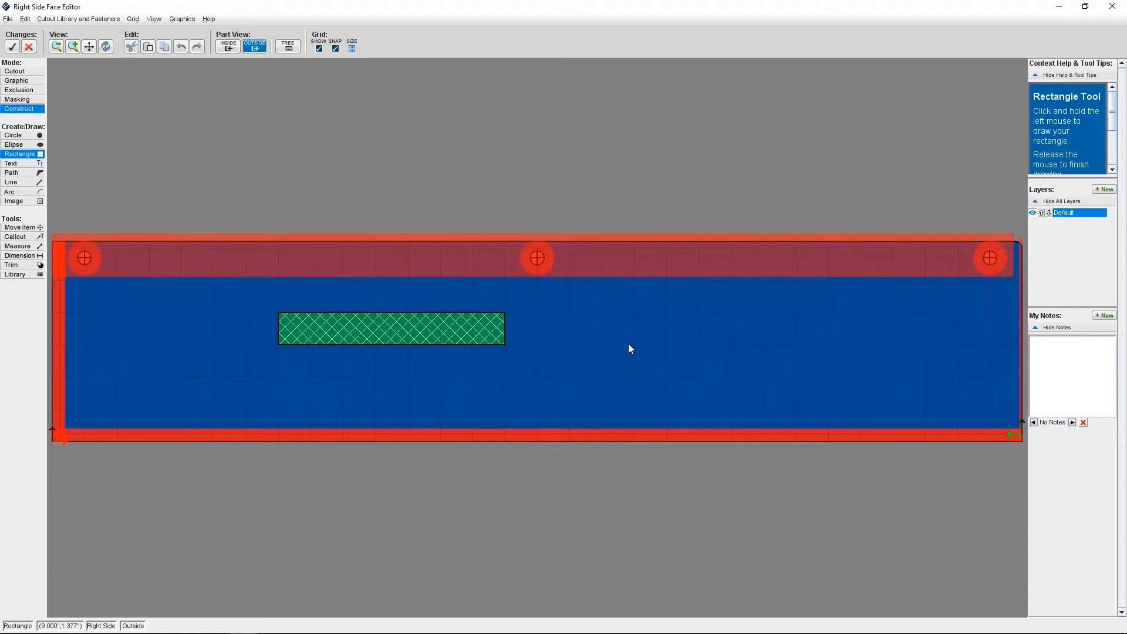
mouse_move(640, 322)
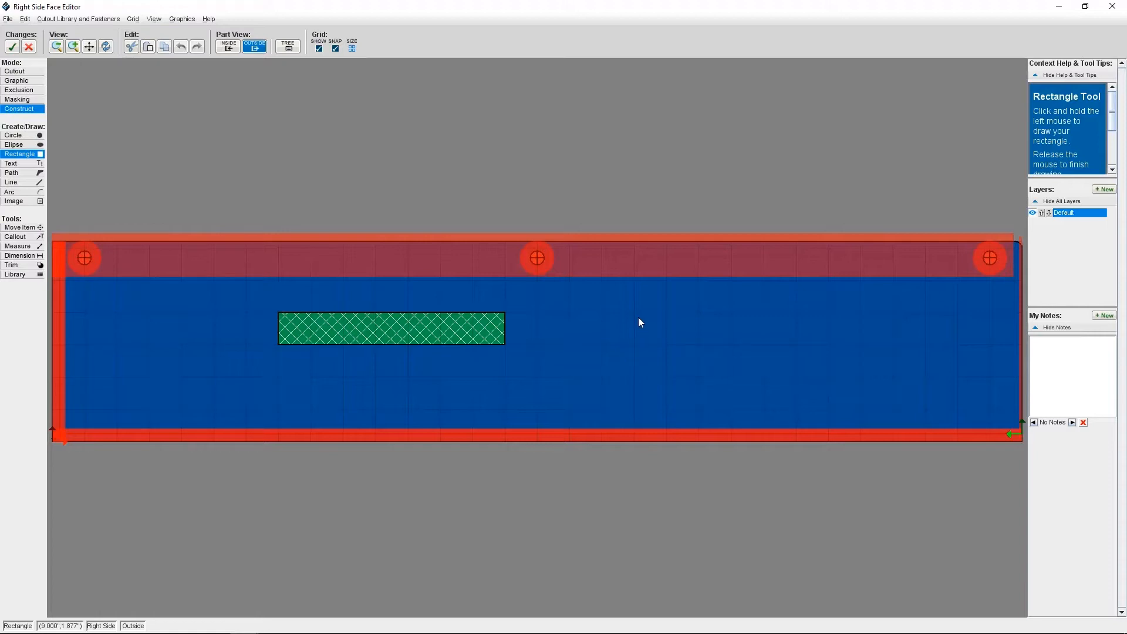
drag(636, 321, 759, 356)
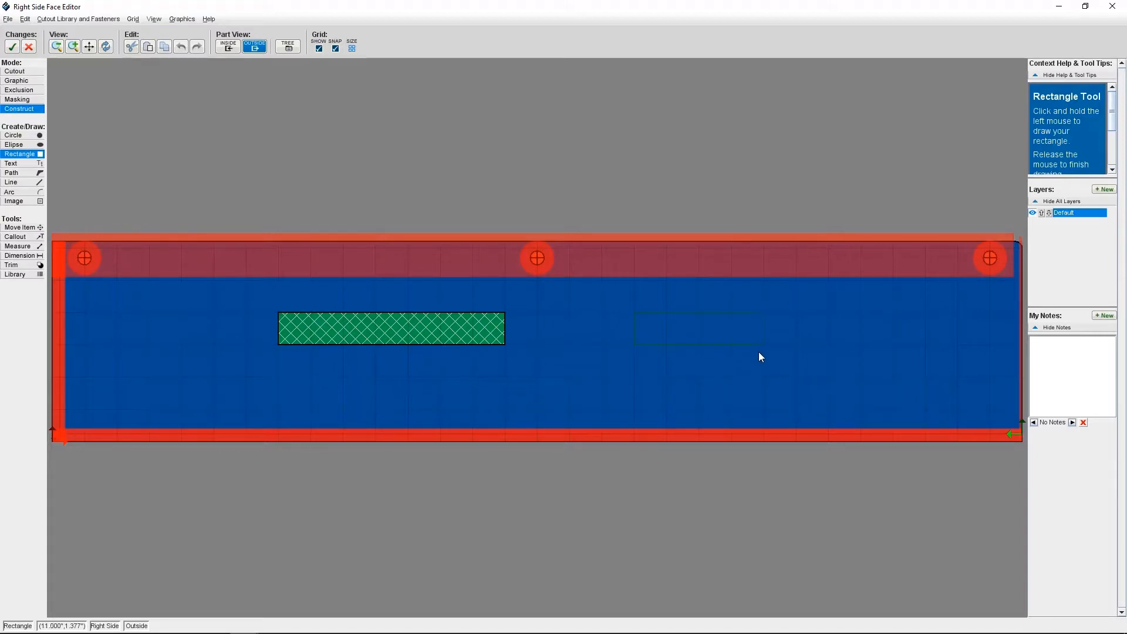
drag(634, 311, 766, 376)
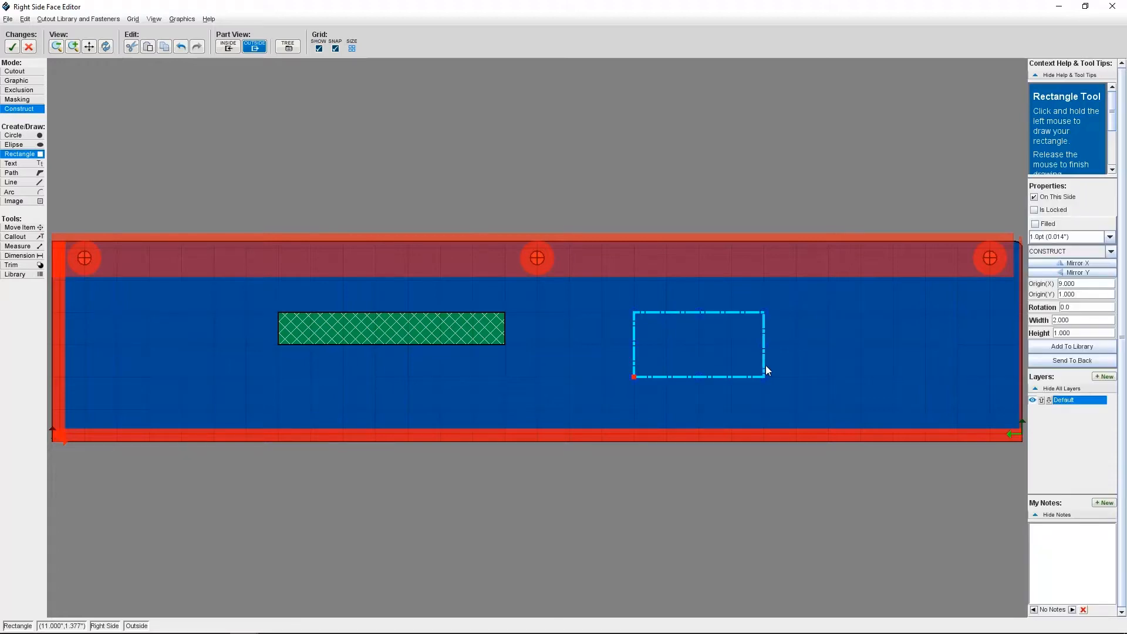
mouse_move(791, 375)
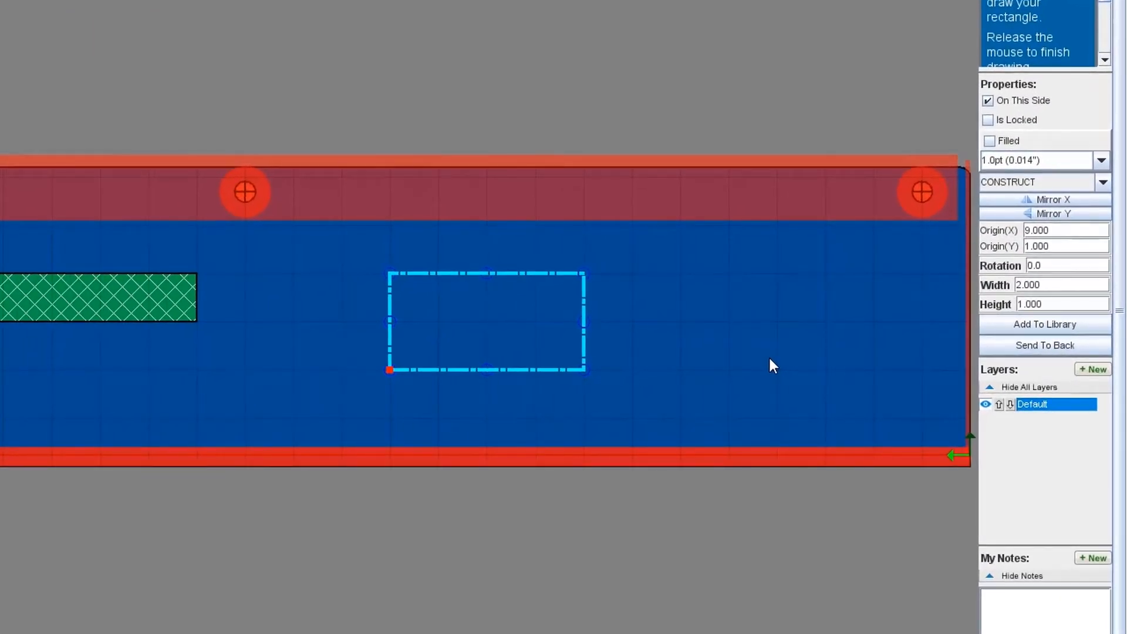
mouse_move(965, 313)
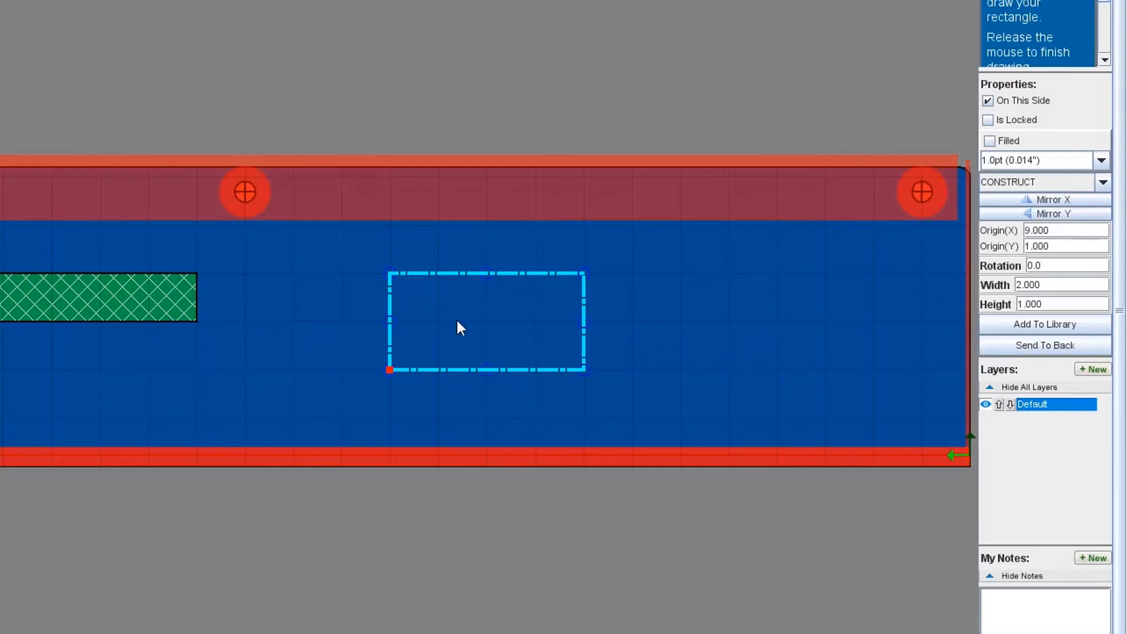
Set the rectangle to width 1.75, height 1.15 and Origin Y 0.5
click(1064, 285)
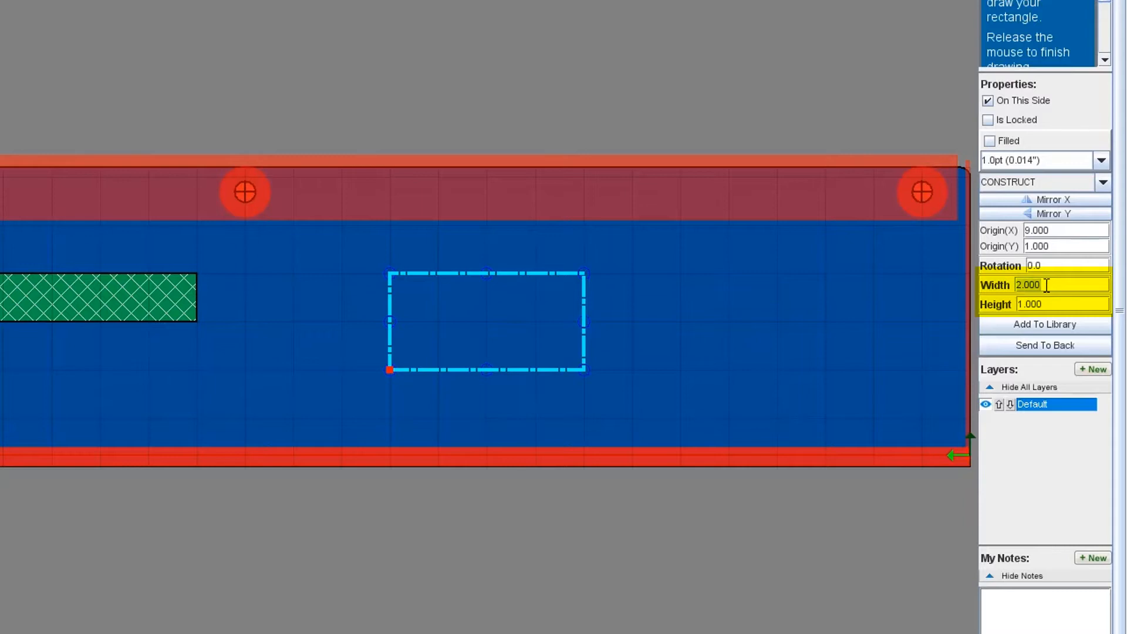
text(1.750)
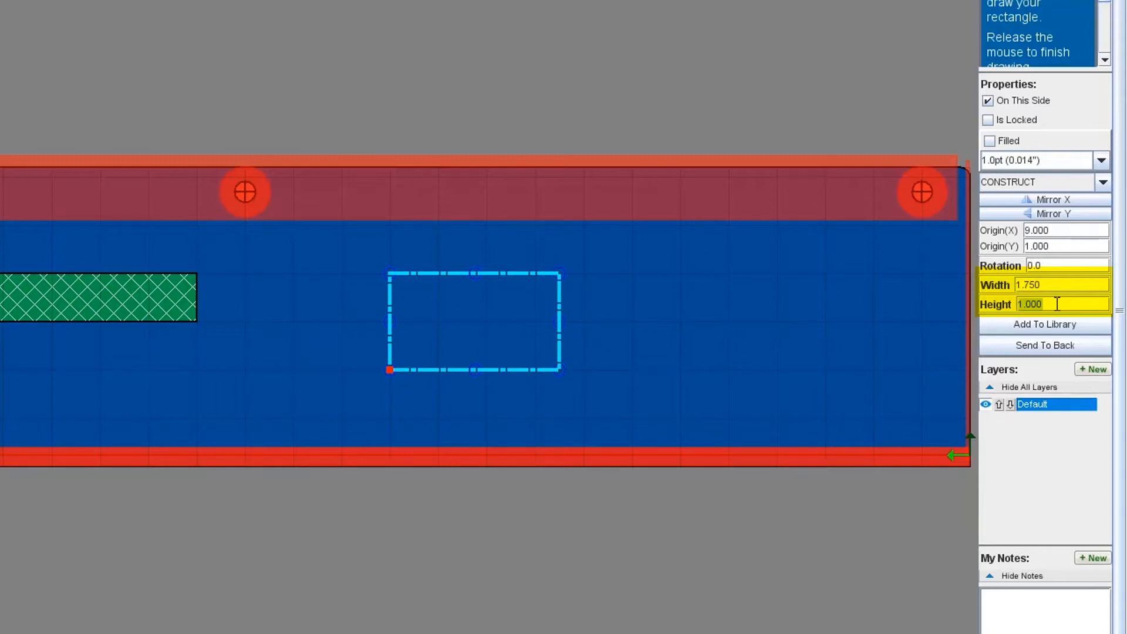
text(1.15)
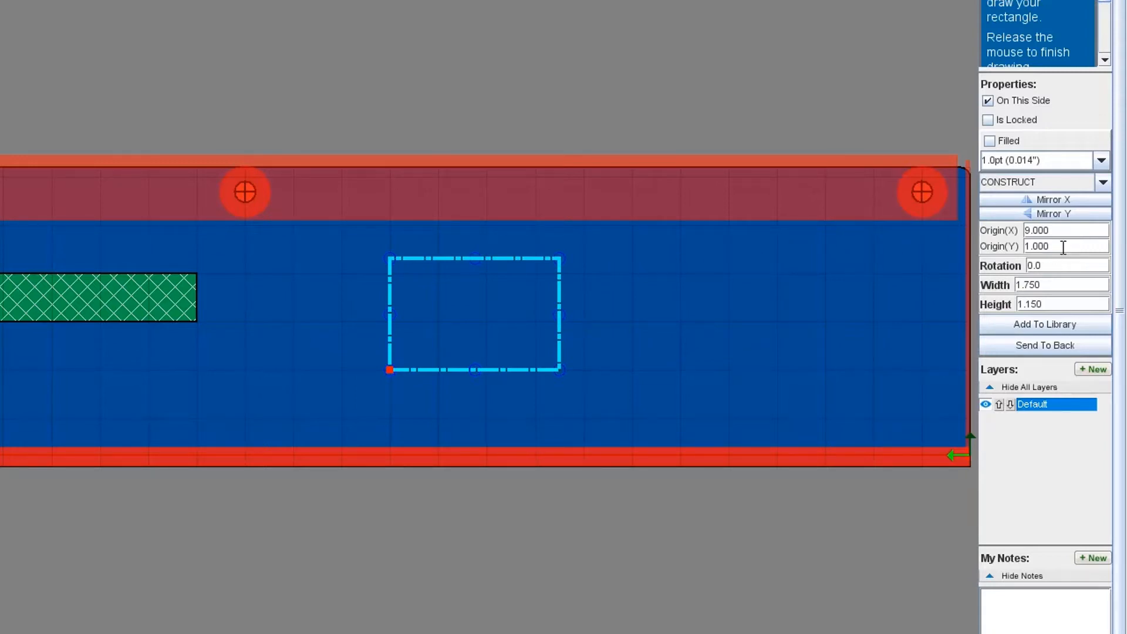
text(0.5)
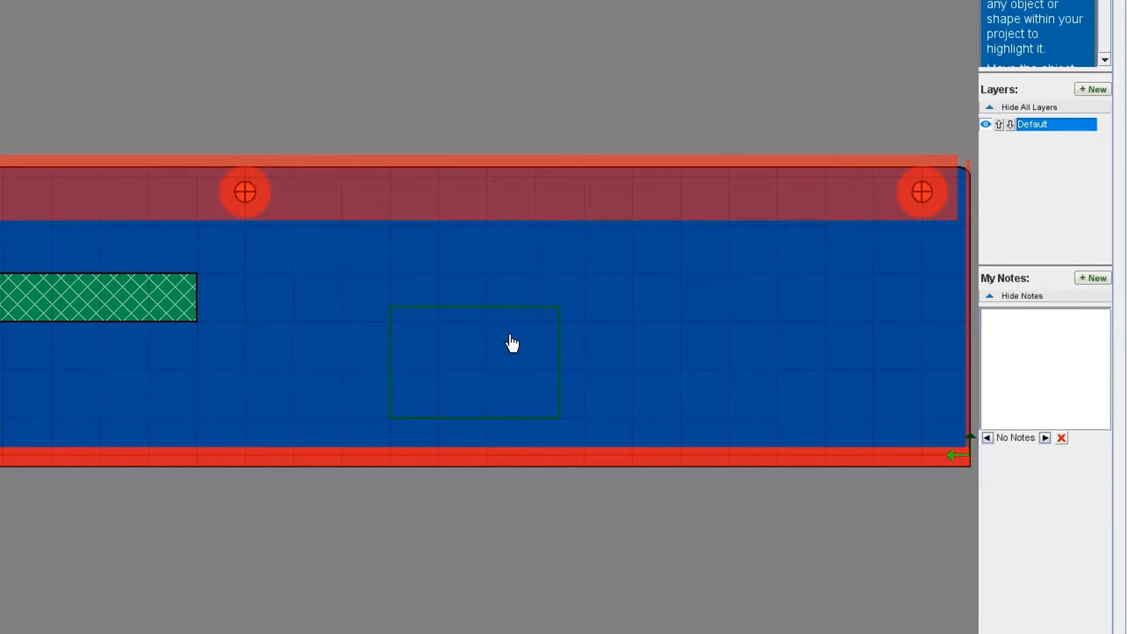
mouse_move(765, 329)
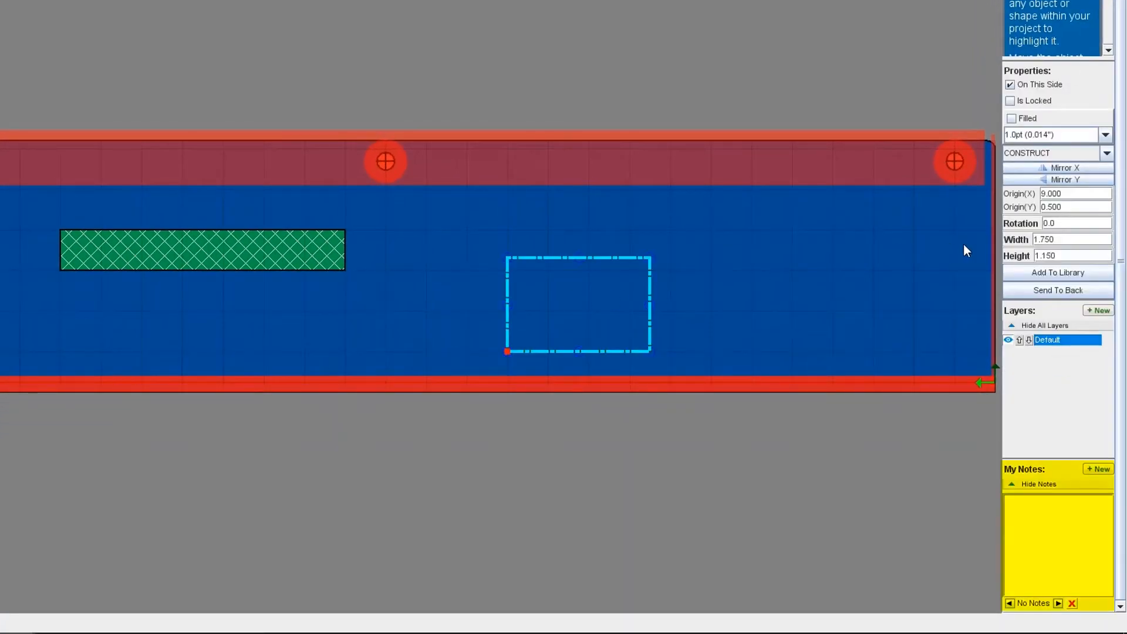
Add the note 'Barcode Label' and accept the right side face edits
click(1098, 469)
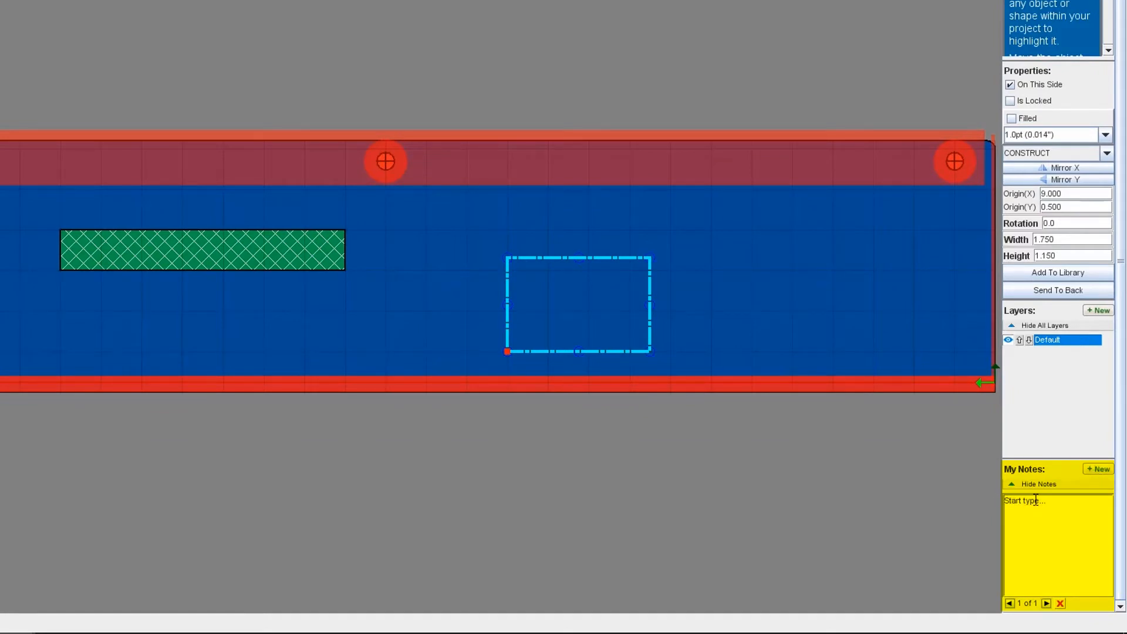
text(B)
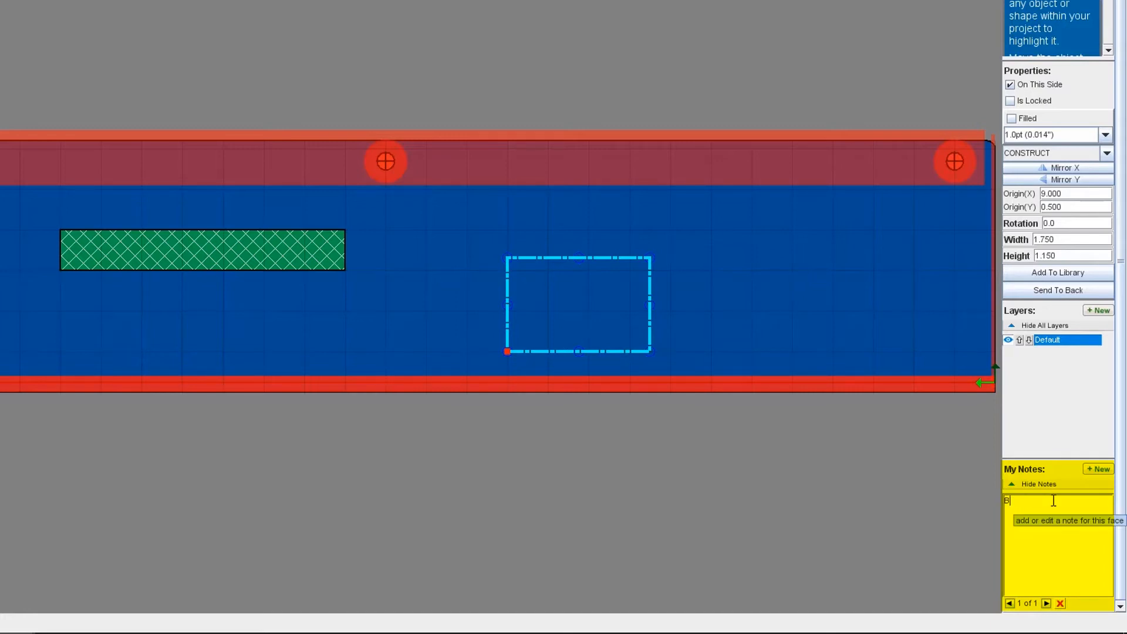
text(arcode Label)
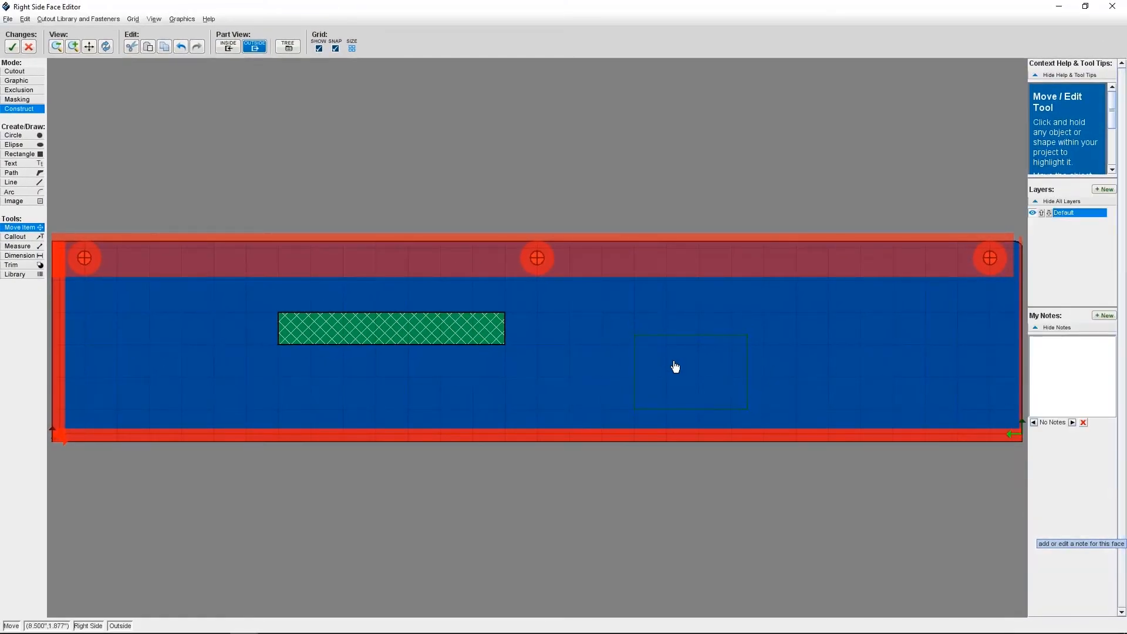
click(691, 372)
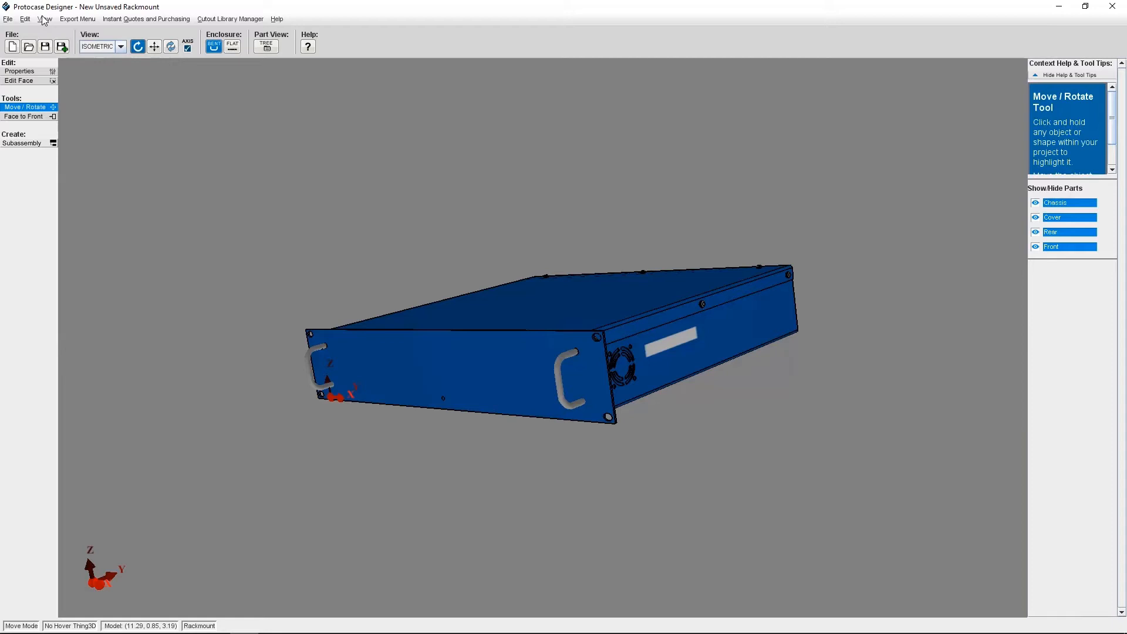
Find the Barcode Label note in View Notes and go to its right side face
click(45, 19)
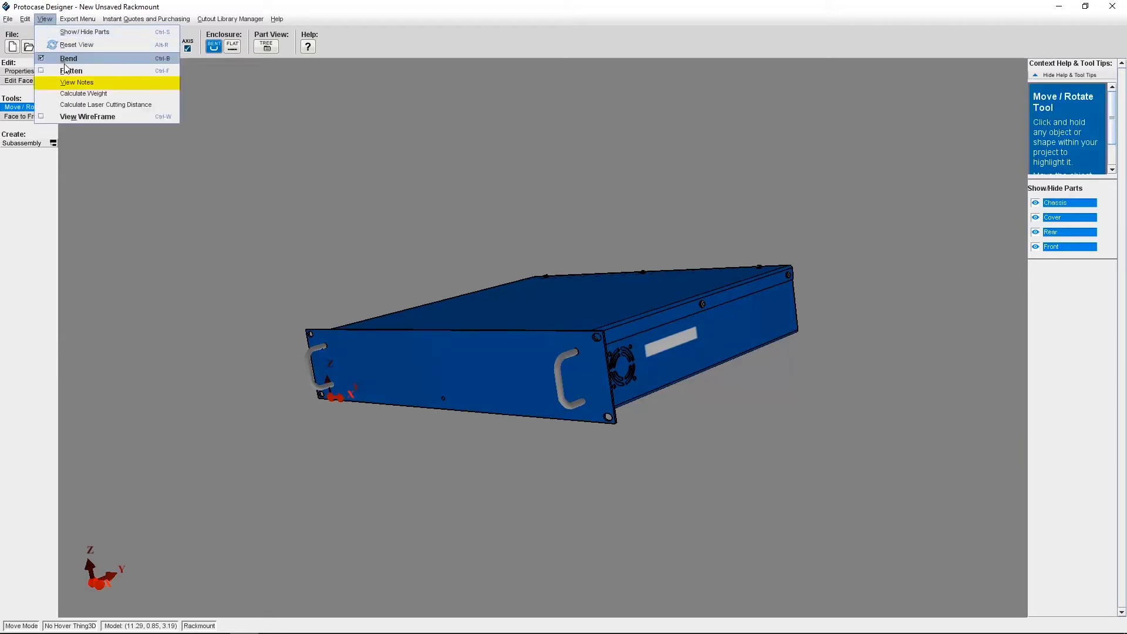
click(76, 82)
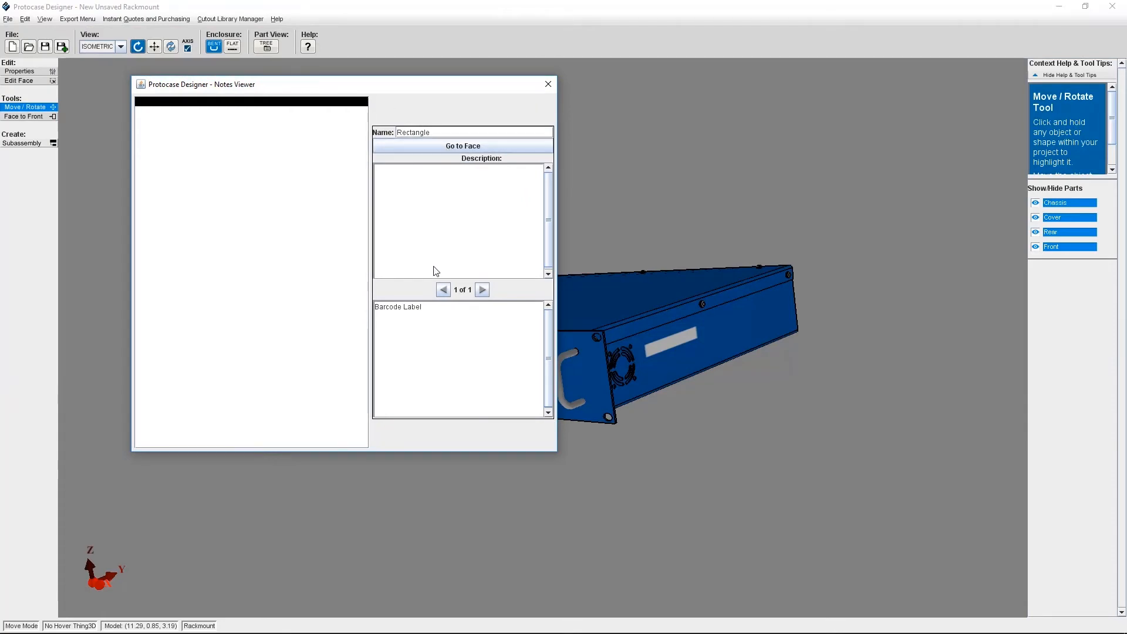
click(463, 146)
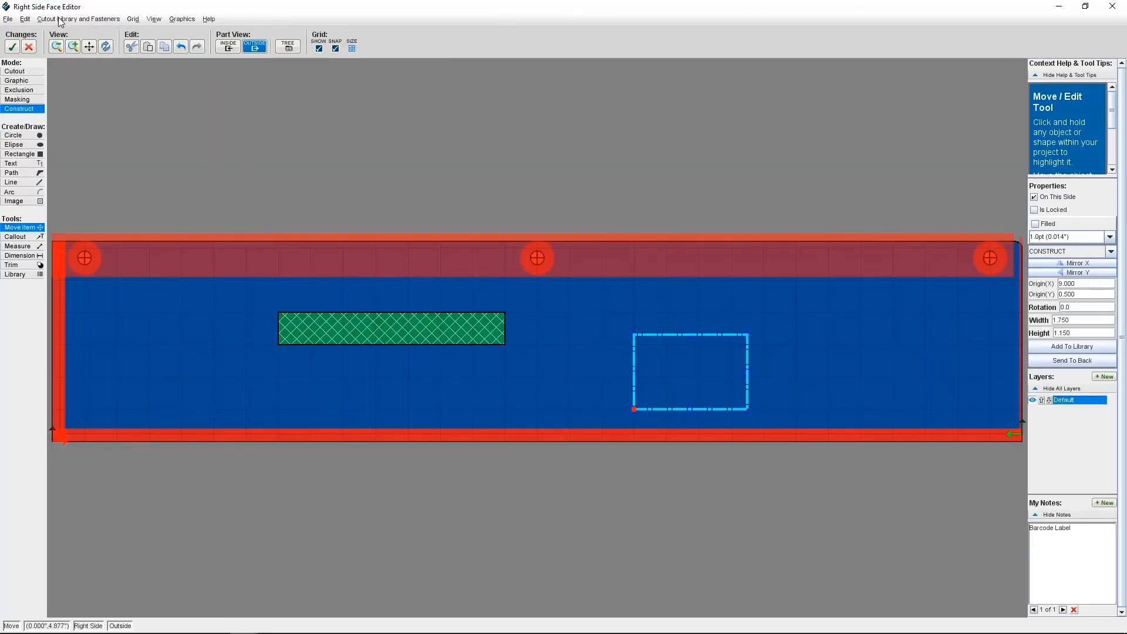
Place the 40mm fan cutout with grill pattern at the left end of the face
click(78, 19)
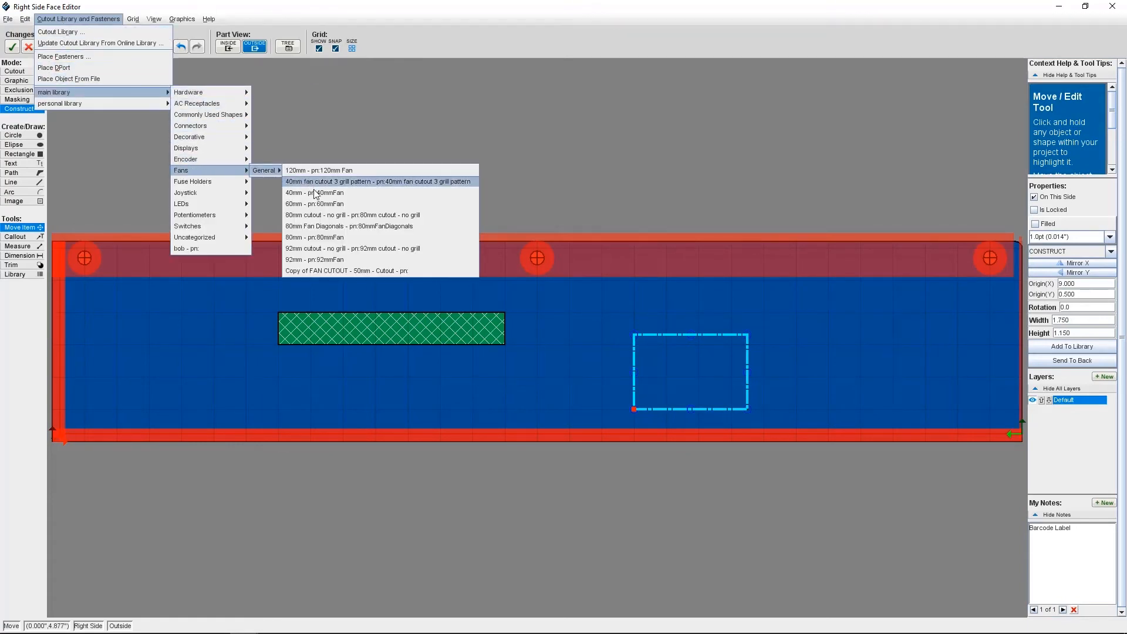
click(378, 181)
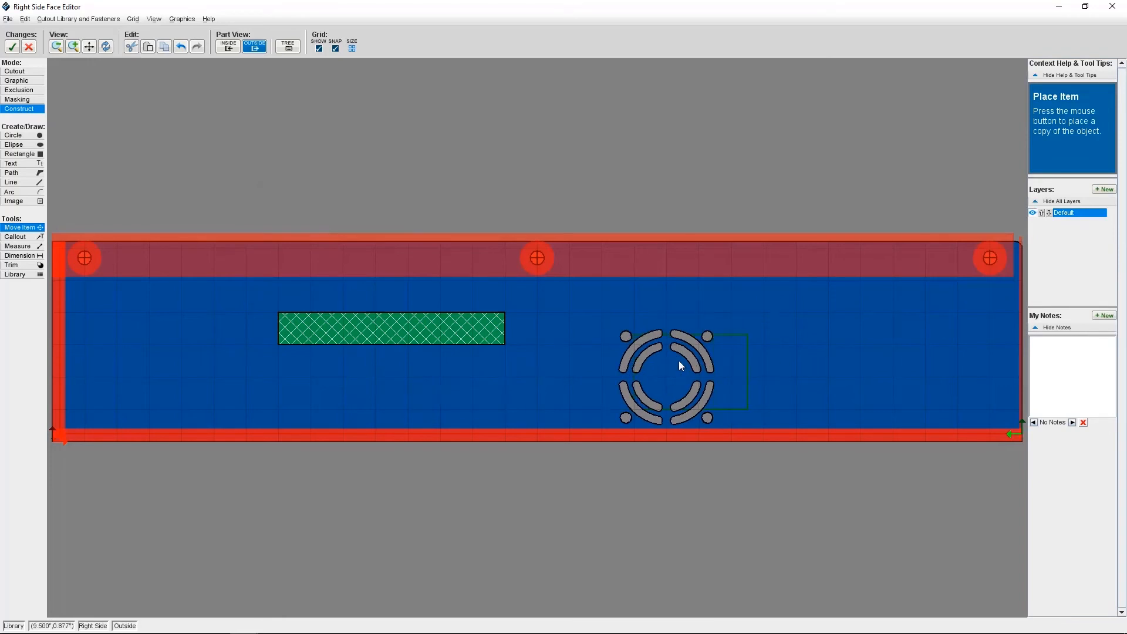
drag(667, 377, 180, 341)
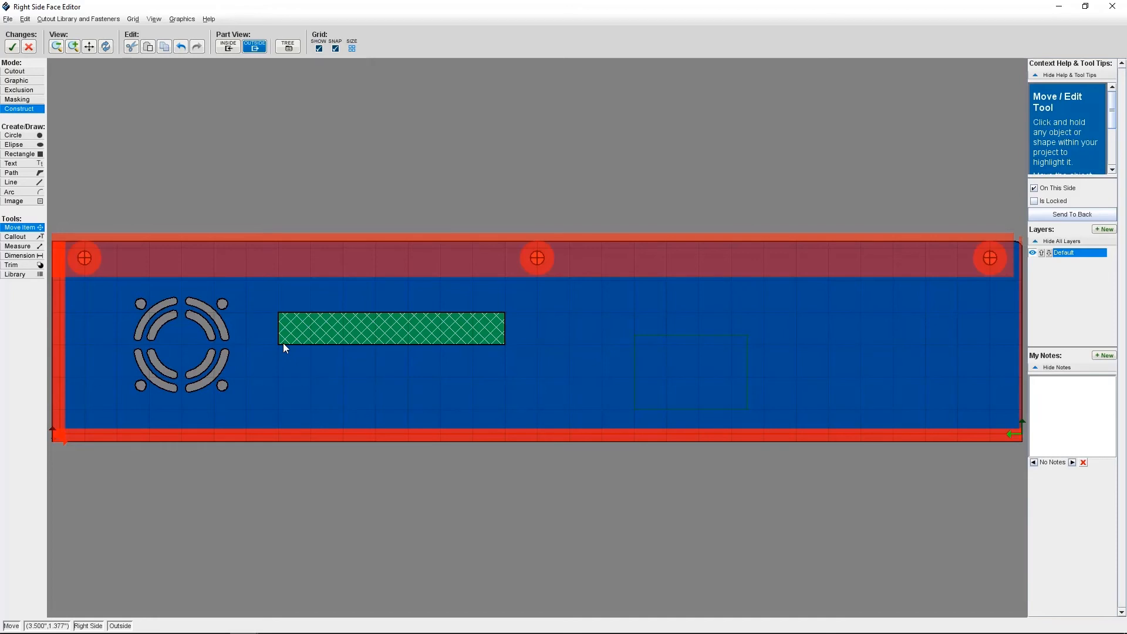
mouse_move(81, 137)
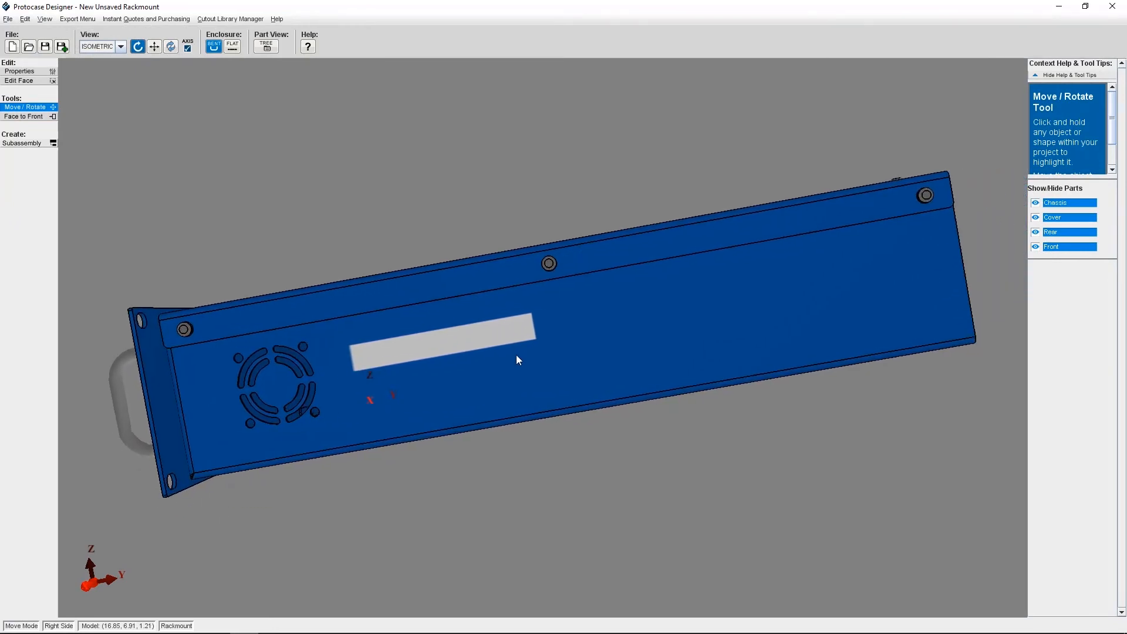
drag(518, 360, 545, 371)
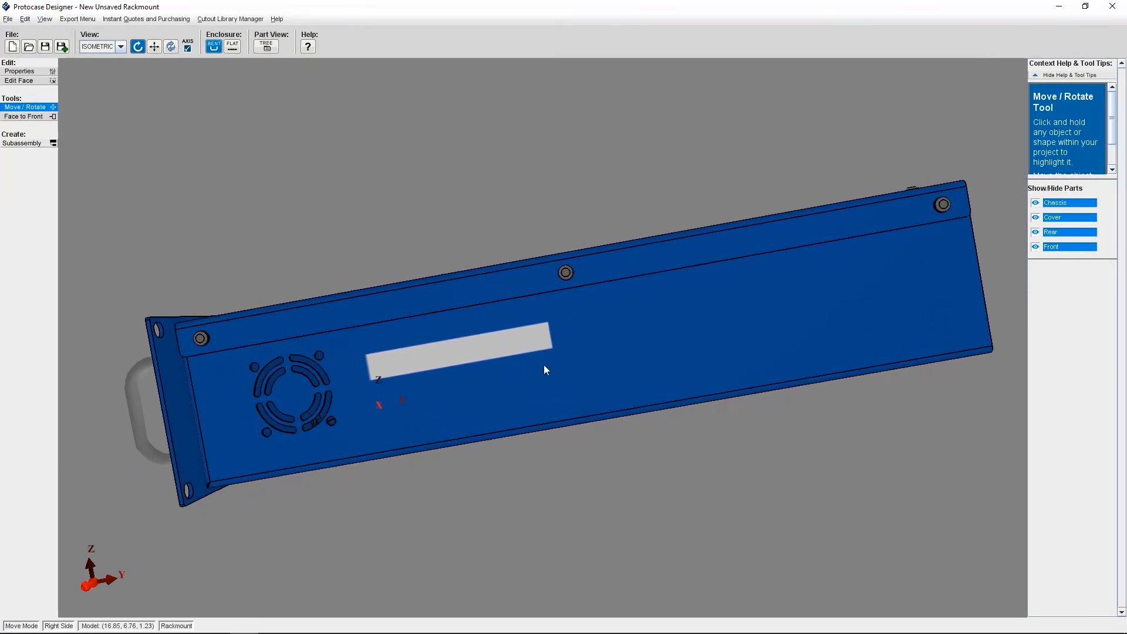
drag(544, 369, 557, 370)
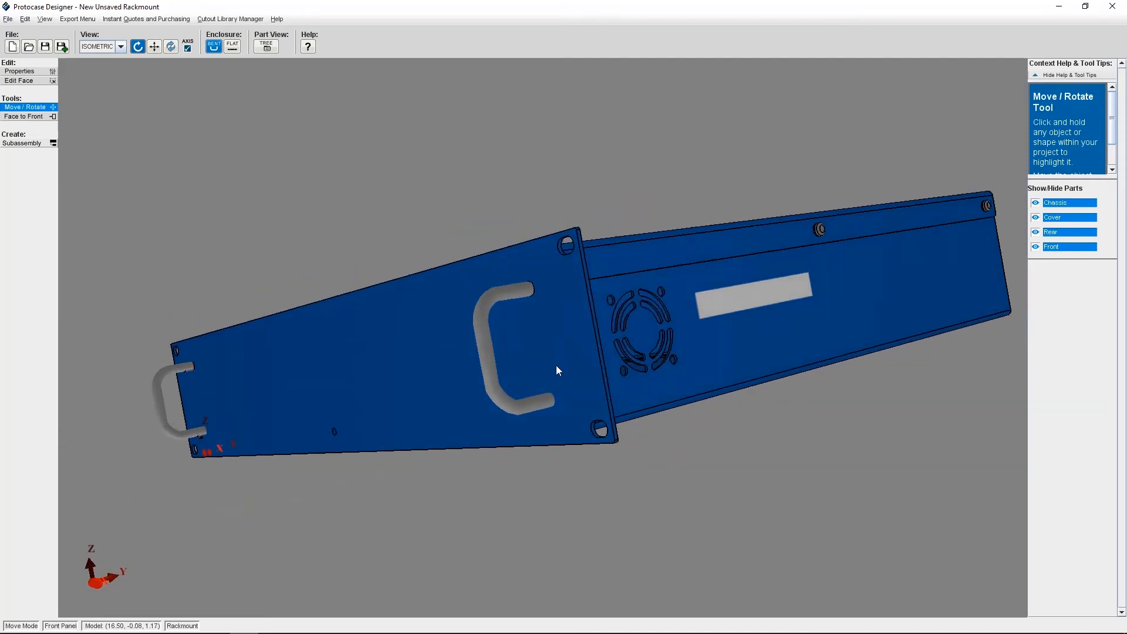
drag(557, 370, 532, 369)
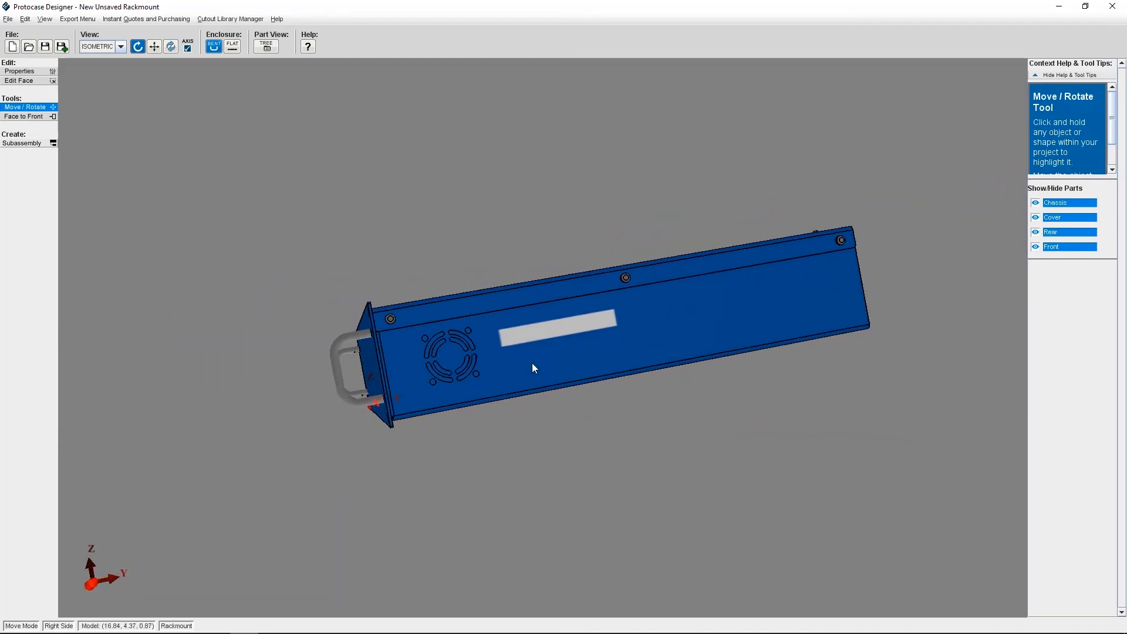